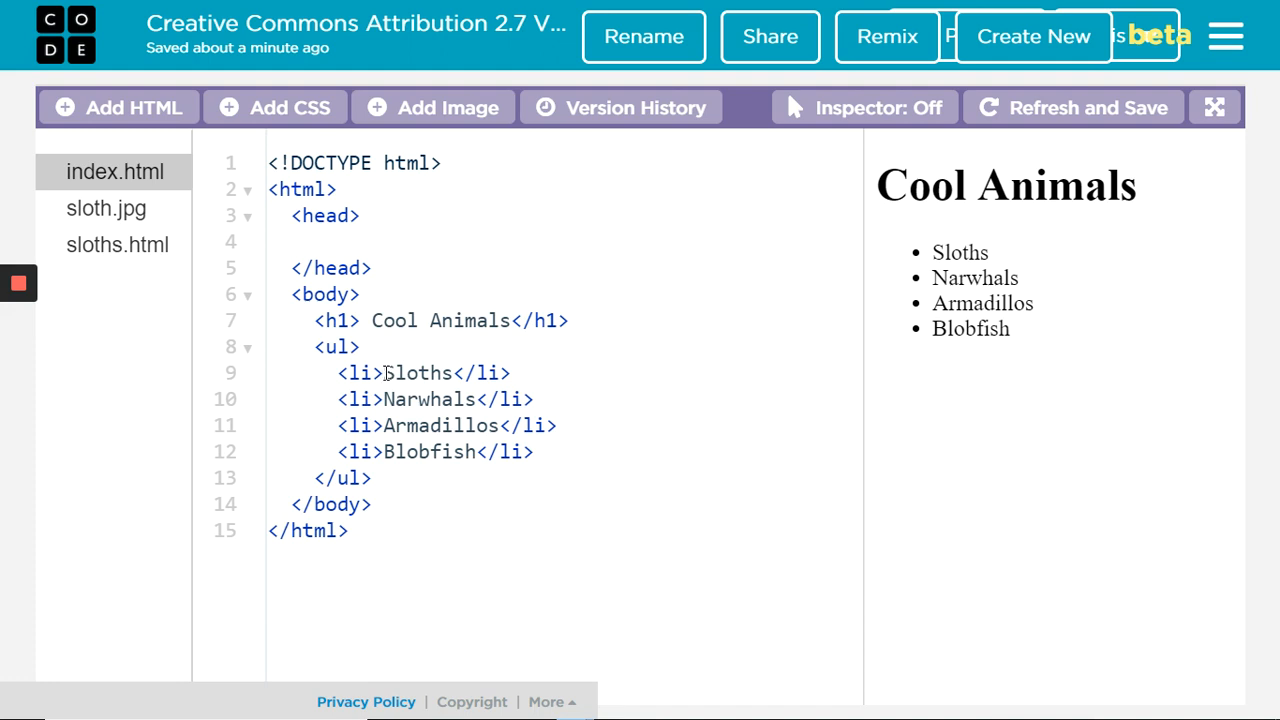
{"action": "mouse_move", "coordinate": [566, 374]}
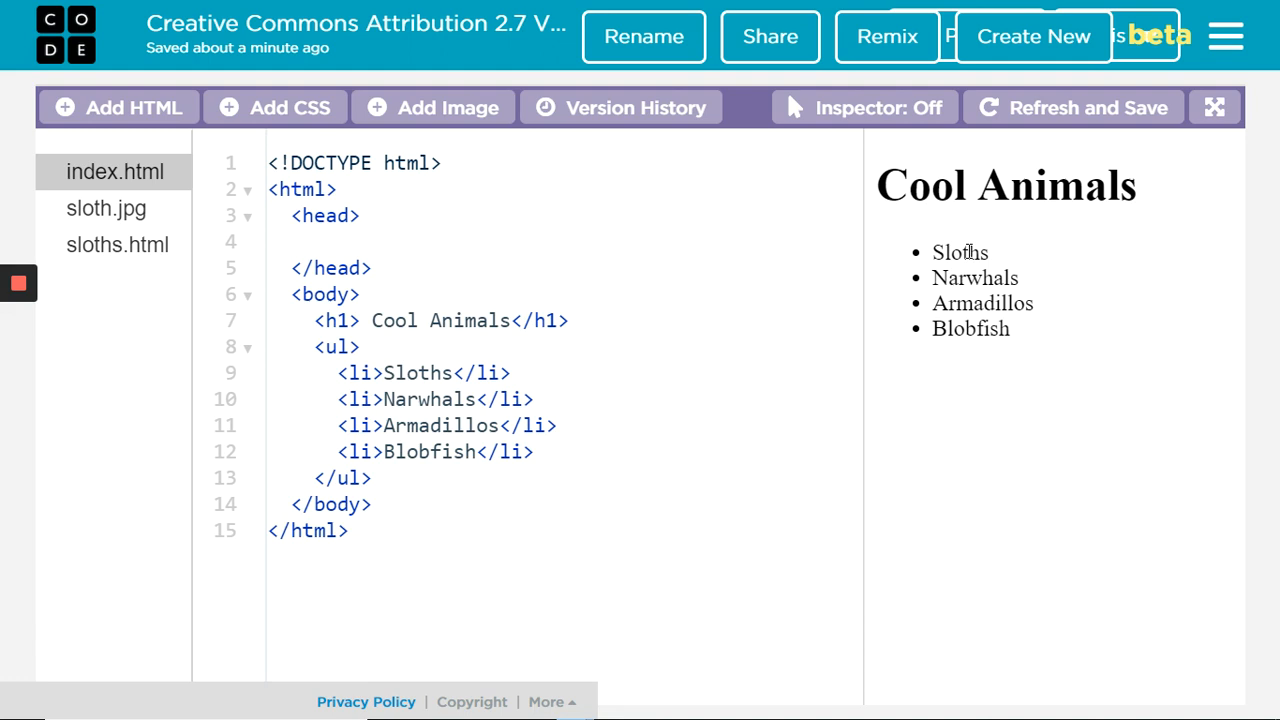
{"action": "mouse_move", "coordinate": [1020, 288]}
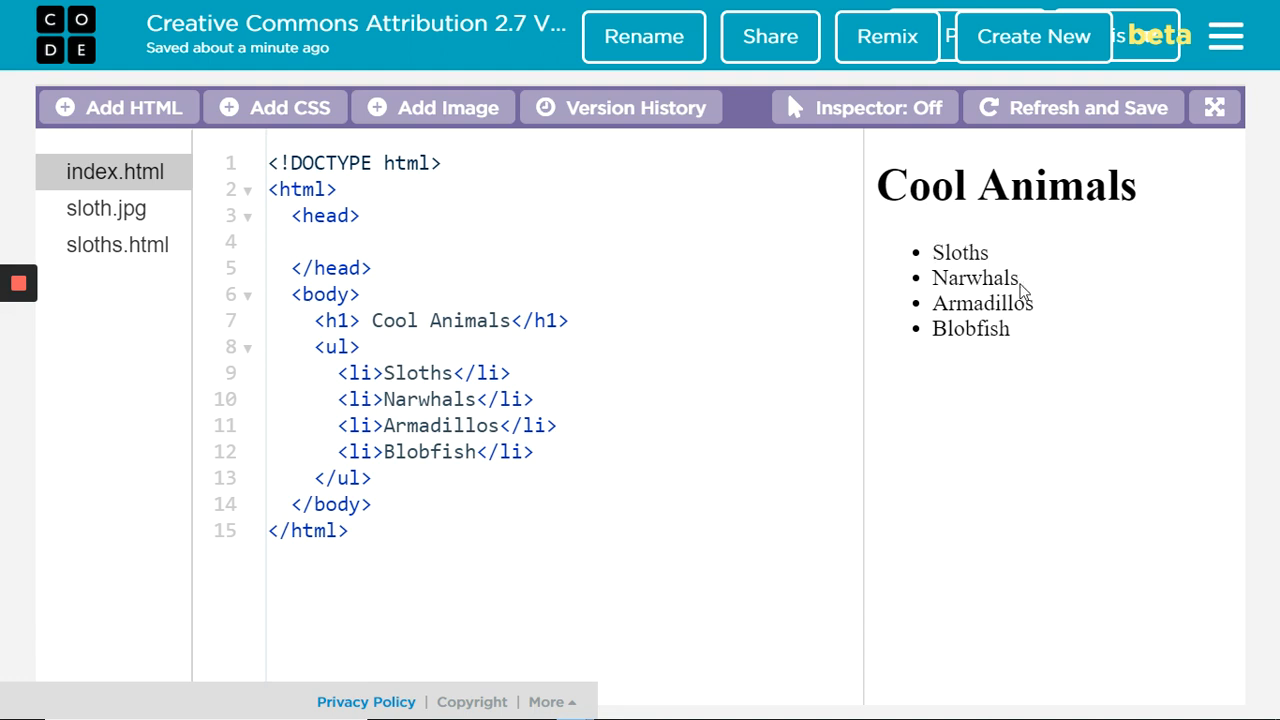
{"action": "mouse_move", "coordinate": [404, 277]}
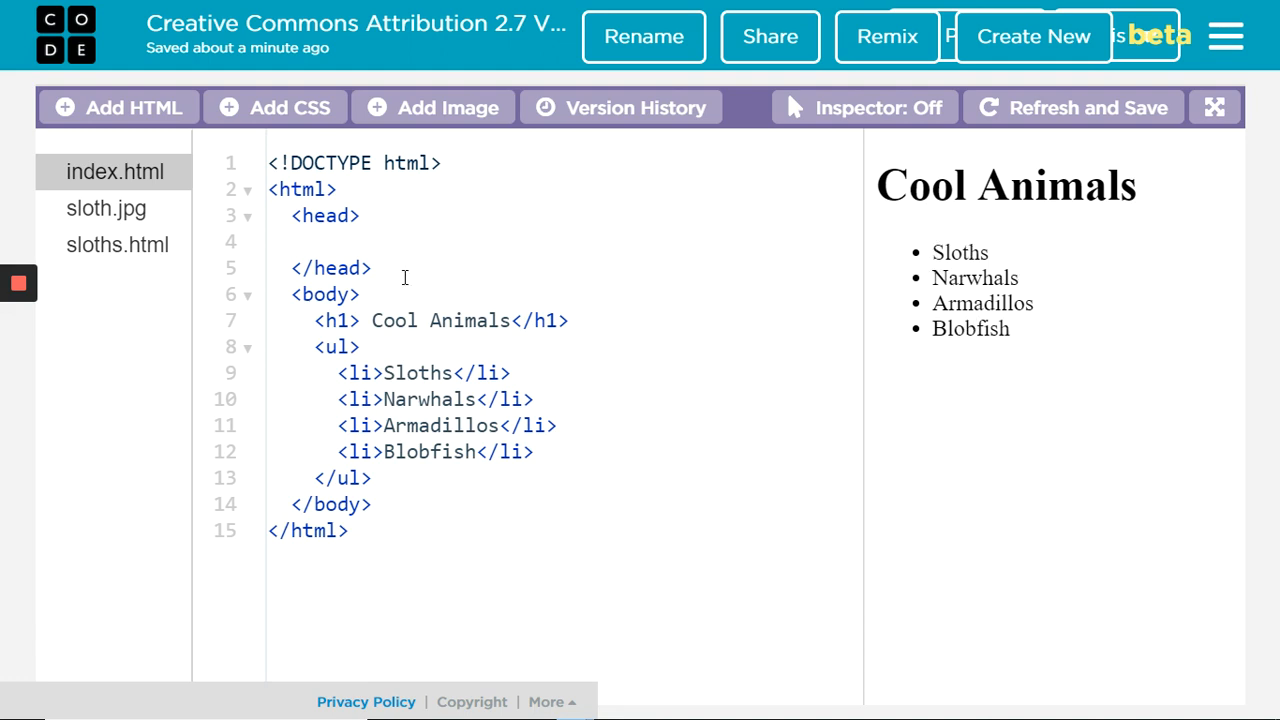
{"action": "mouse_move", "coordinate": [116, 250]}
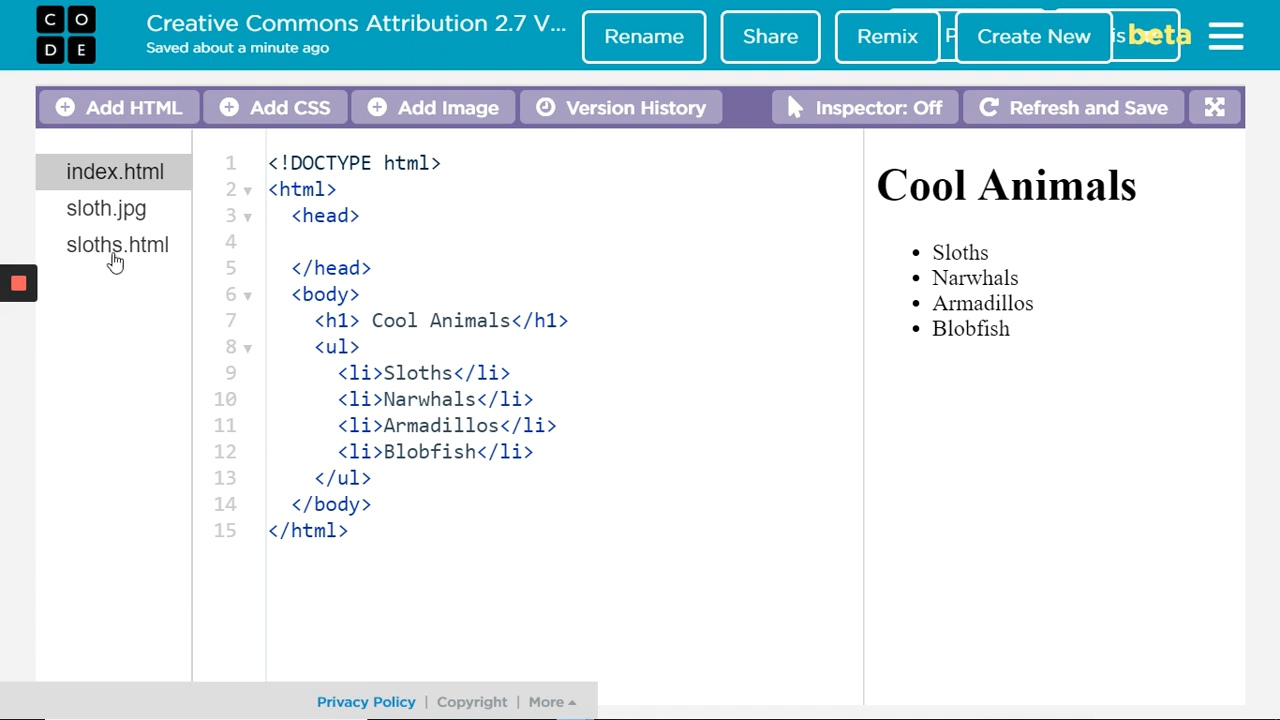
{"action": "mouse_move", "coordinate": [117, 244]}
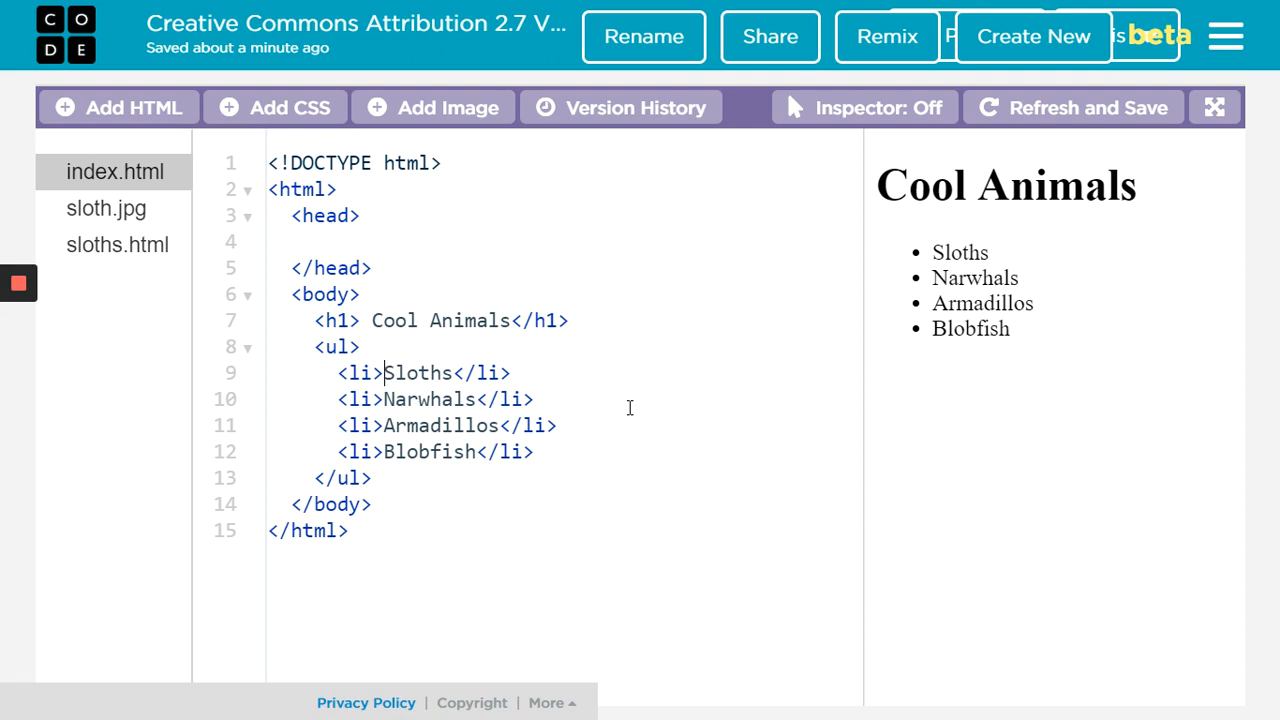
Wrap the Sloths list item in an <a href="sloths.html"> link, picking sloths.html from autocomplete
{"action": "type", "text": "<"}
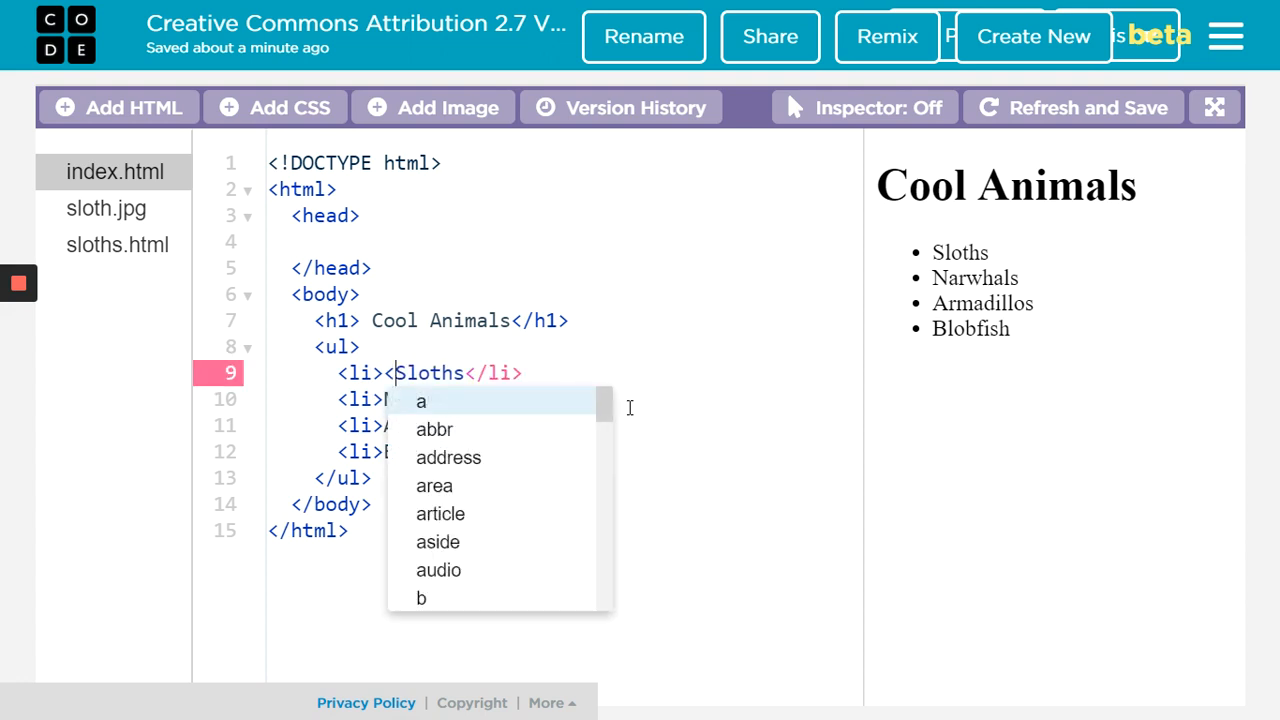
{"action": "type", "text": "a"}
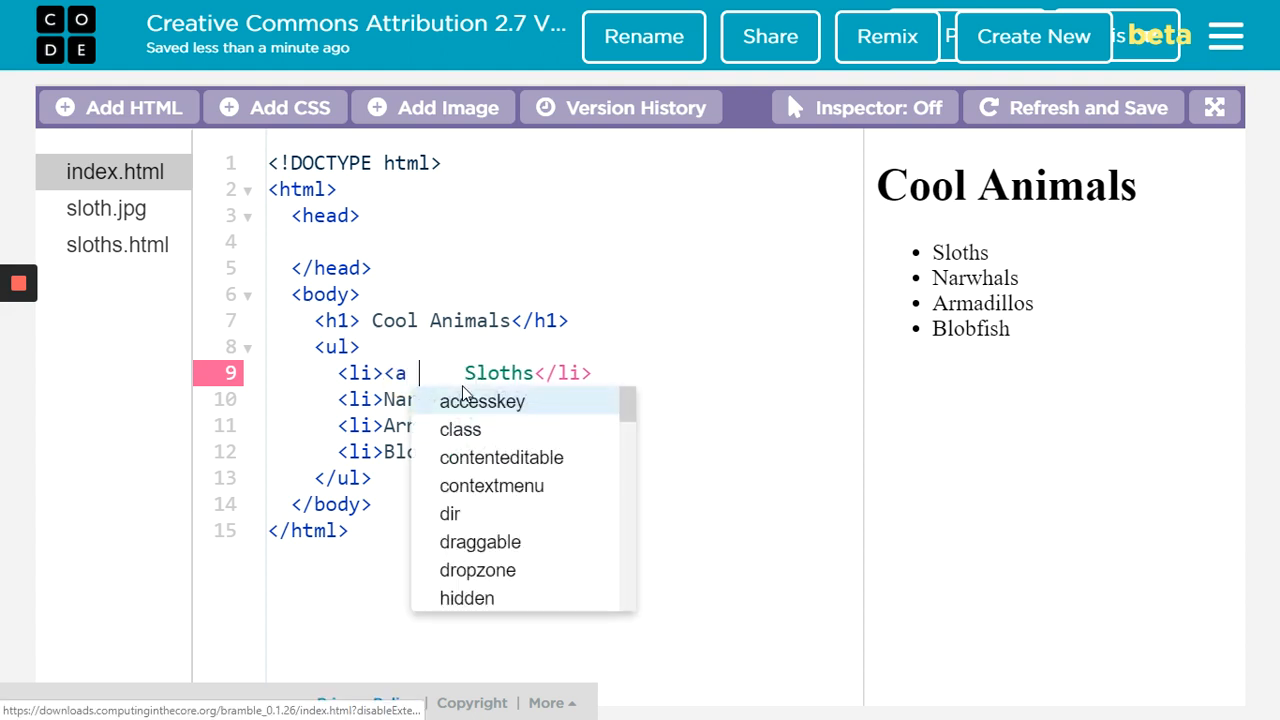
{"action": "type", "text": "href="}
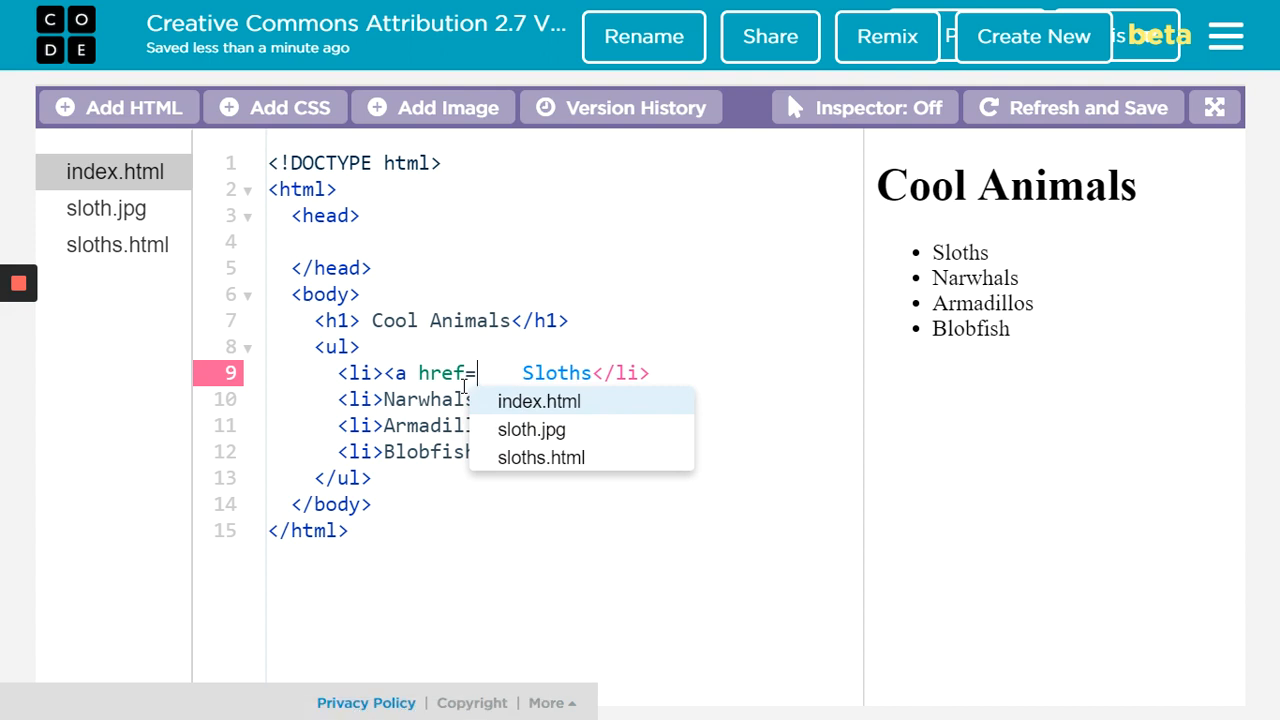
{"action": "mouse_move", "coordinate": [535, 428]}
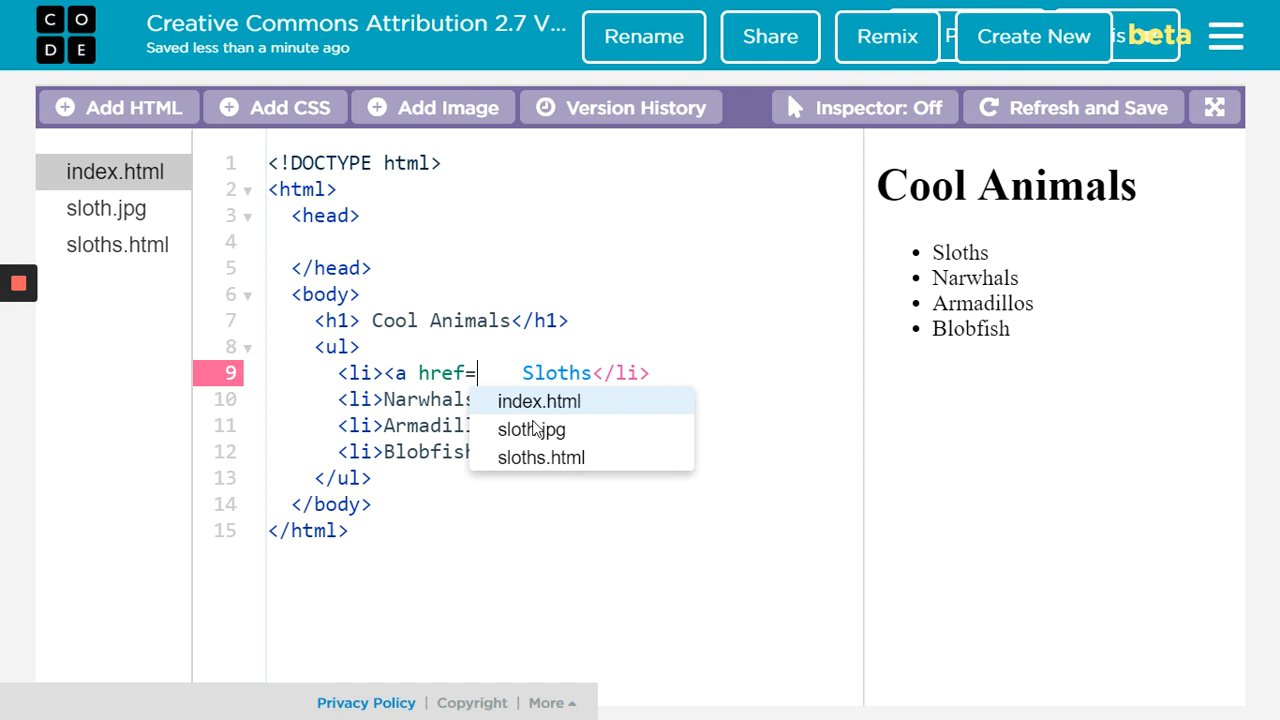
{"action": "mouse_move", "coordinate": [541, 457]}
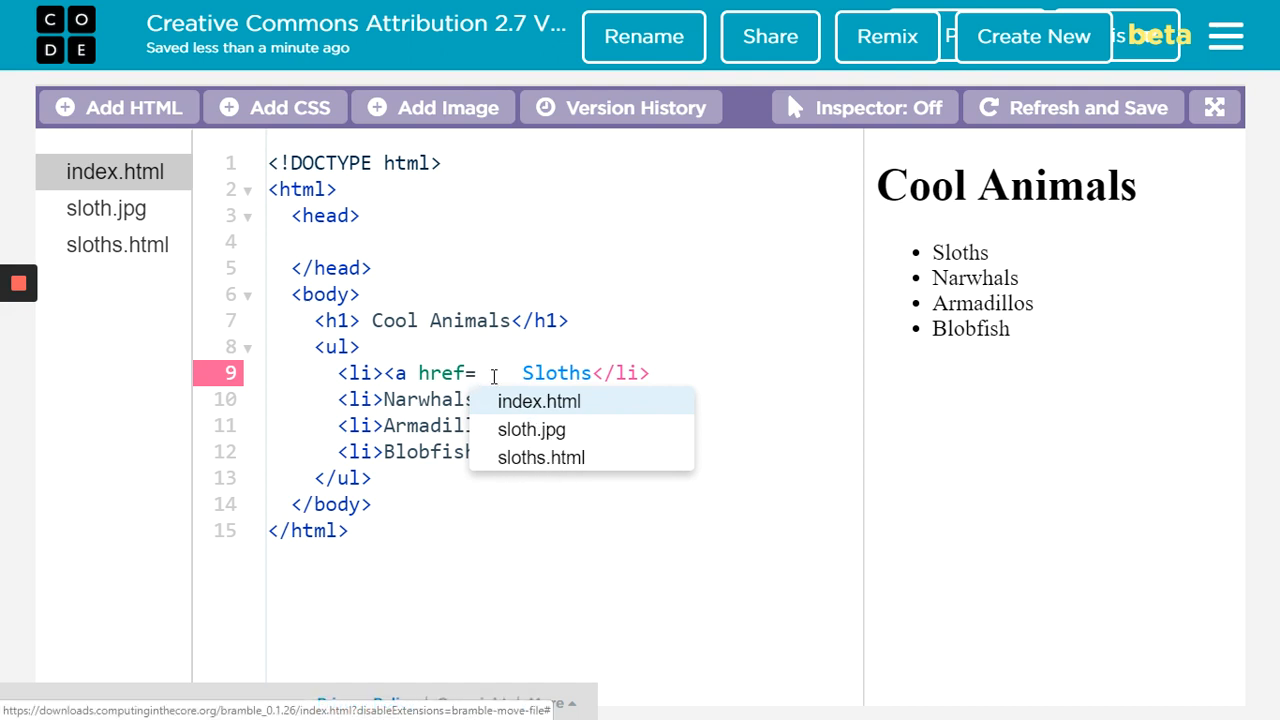
{"action": "mouse_move", "coordinate": [541, 457]}
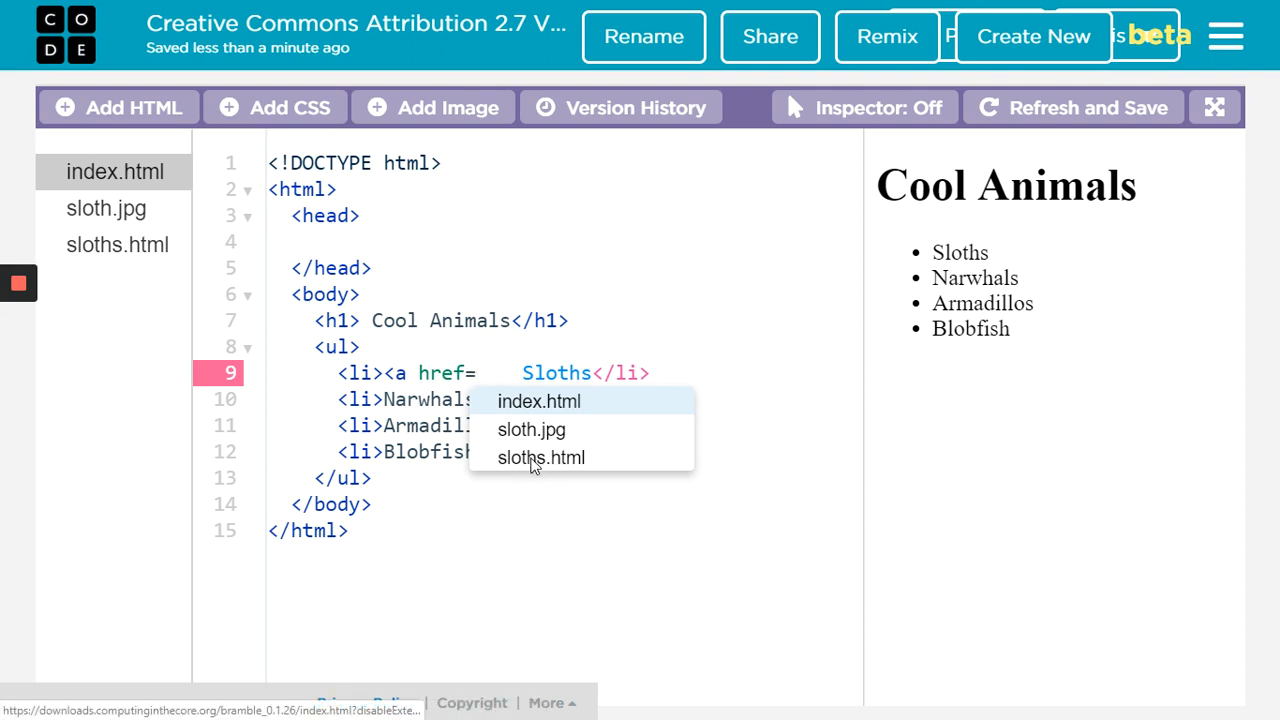
{"action": "left_click", "coordinate": [541, 457]}
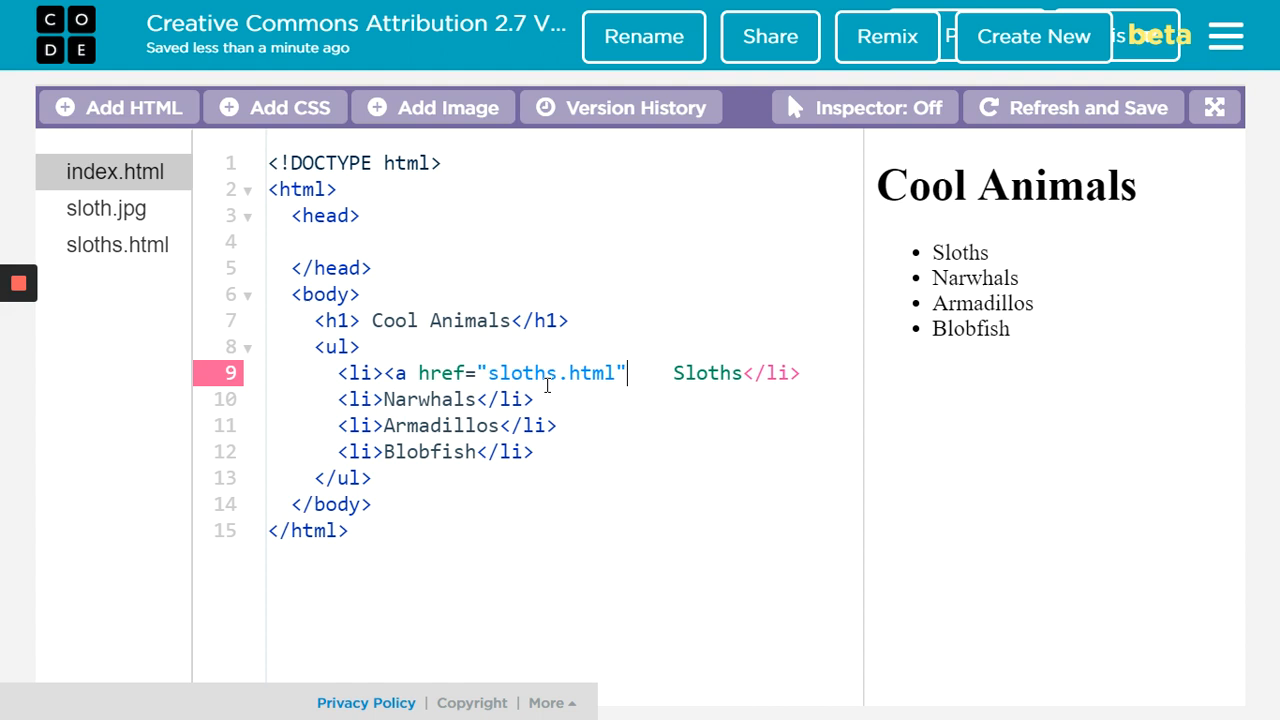
{"action": "type", "text": ">"}
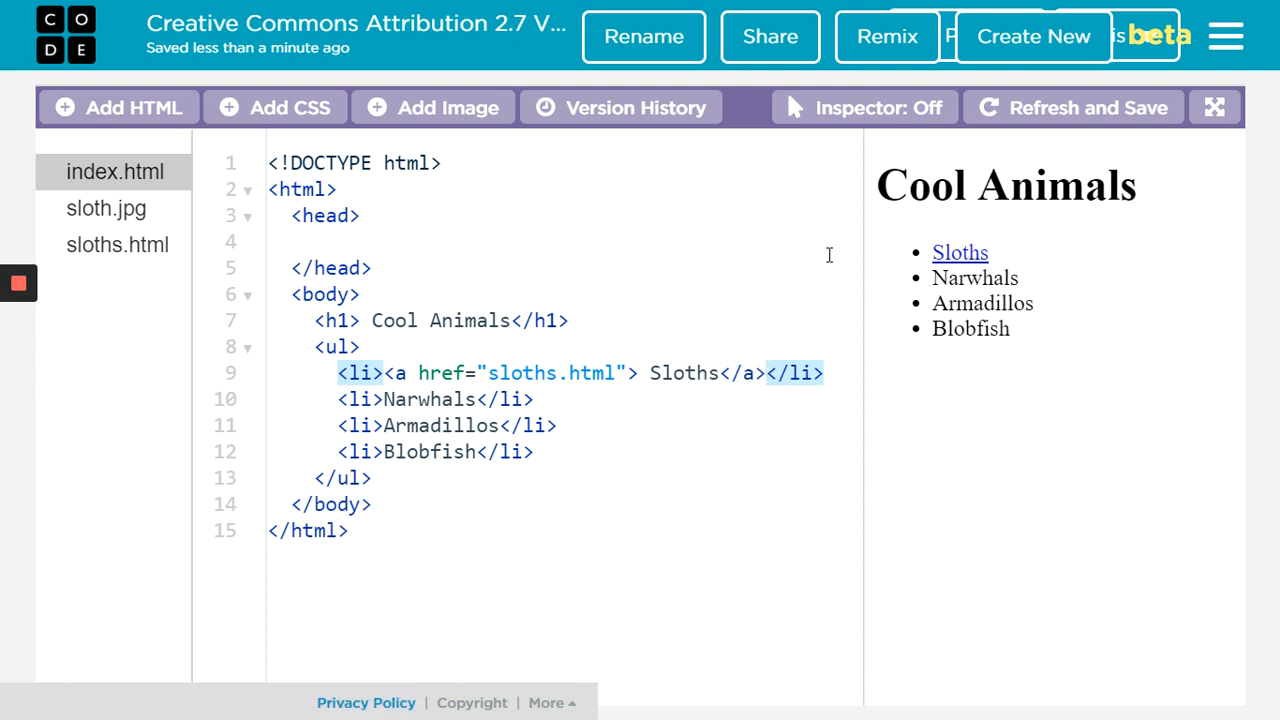
{"action": "mouse_move", "coordinate": [959, 252]}
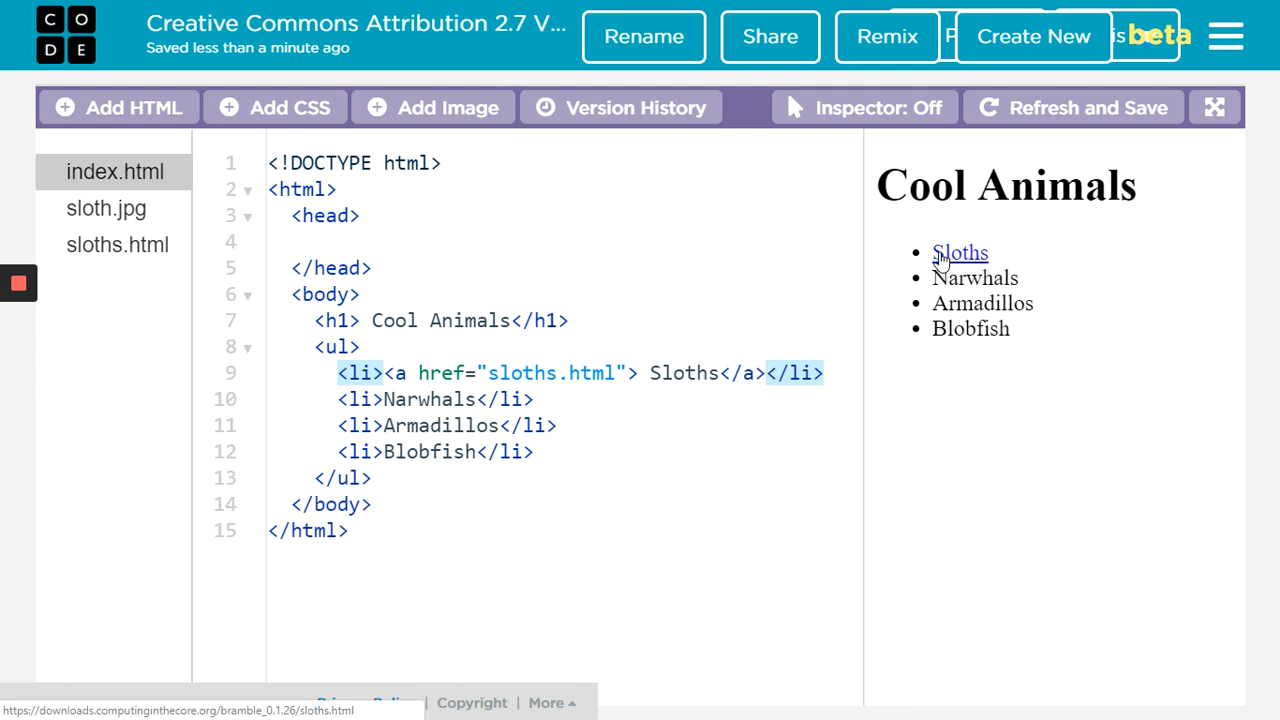
{"action": "mouse_move", "coordinate": [960, 258]}
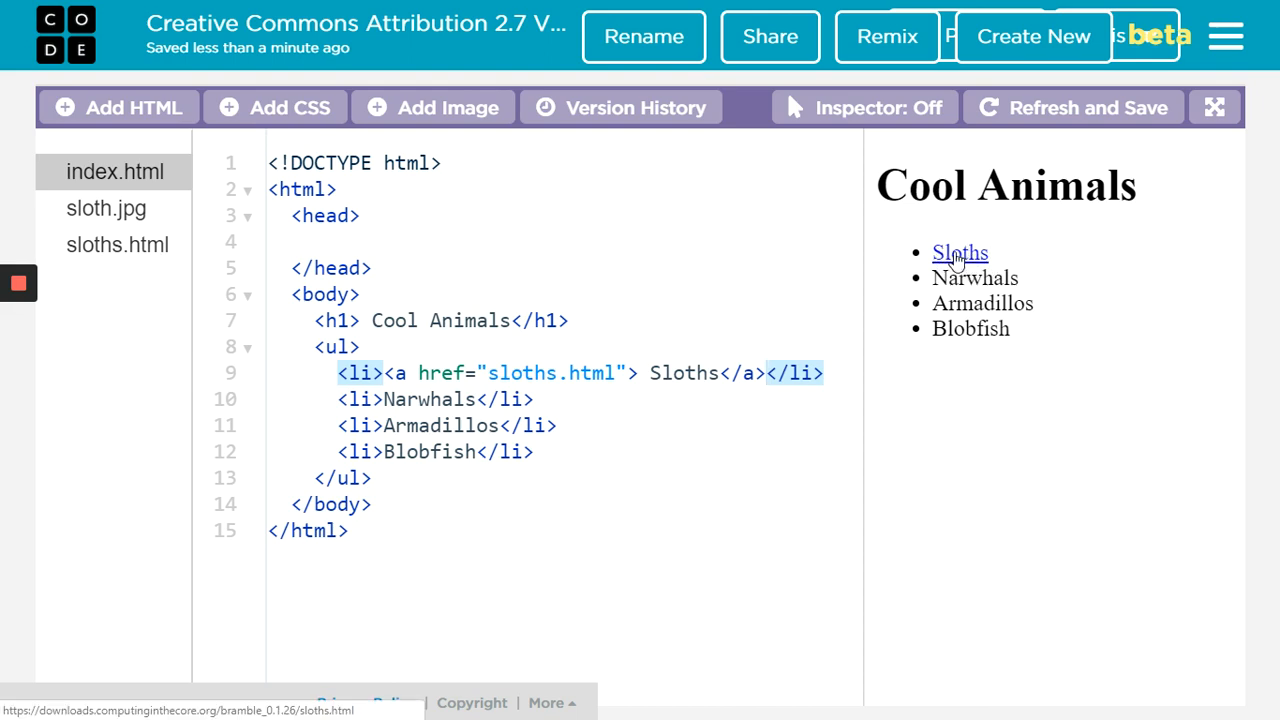
{"action": "left_click", "coordinate": [959, 252]}
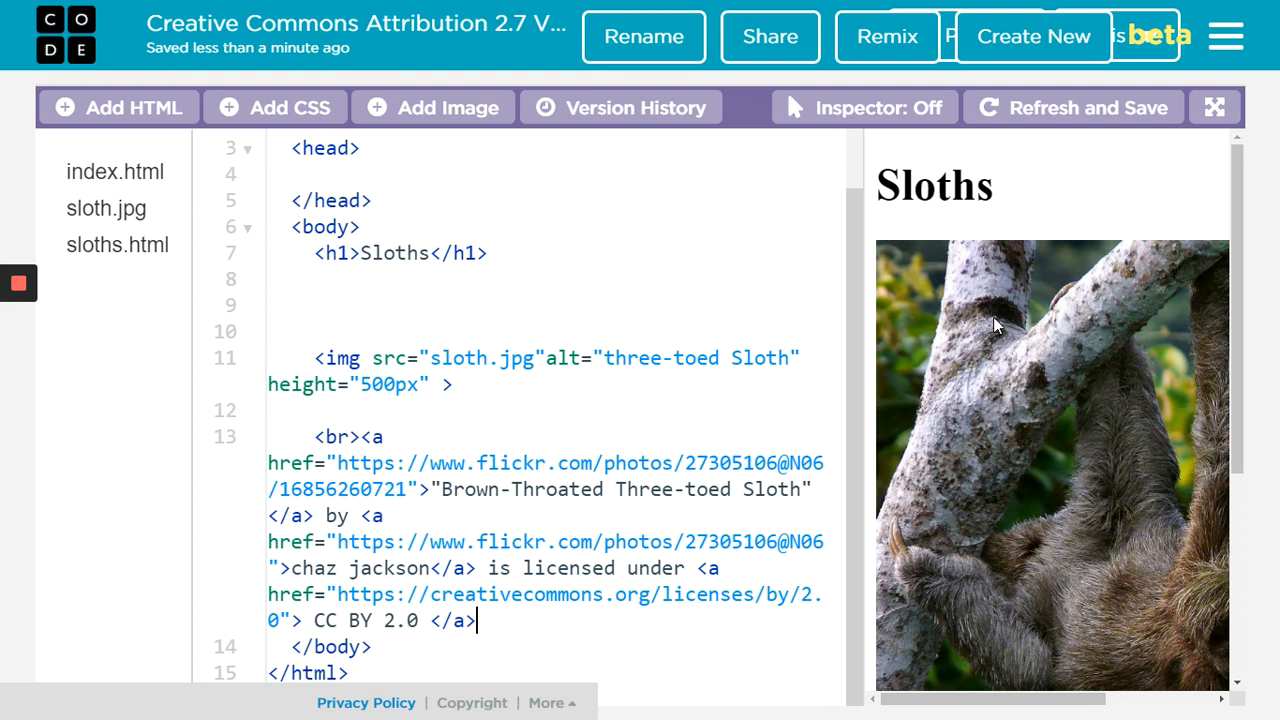
{"action": "mouse_move", "coordinate": [85, 172]}
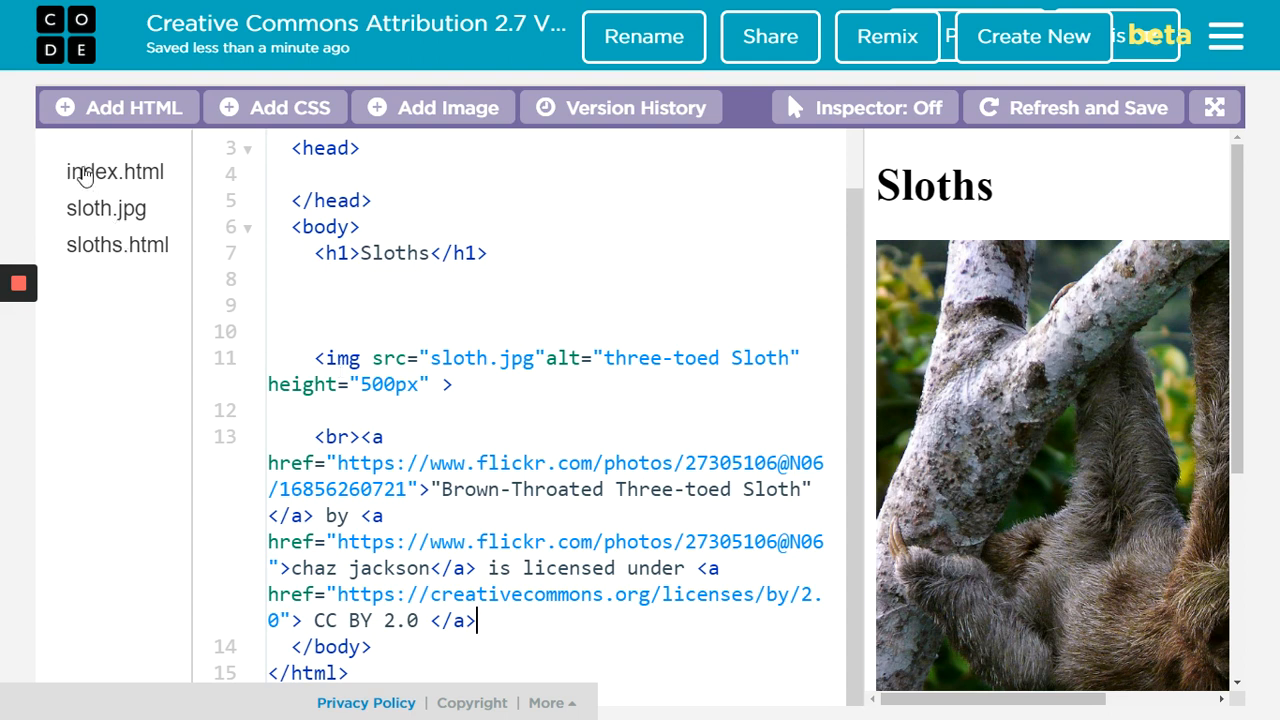
{"action": "left_click", "coordinate": [115, 171]}
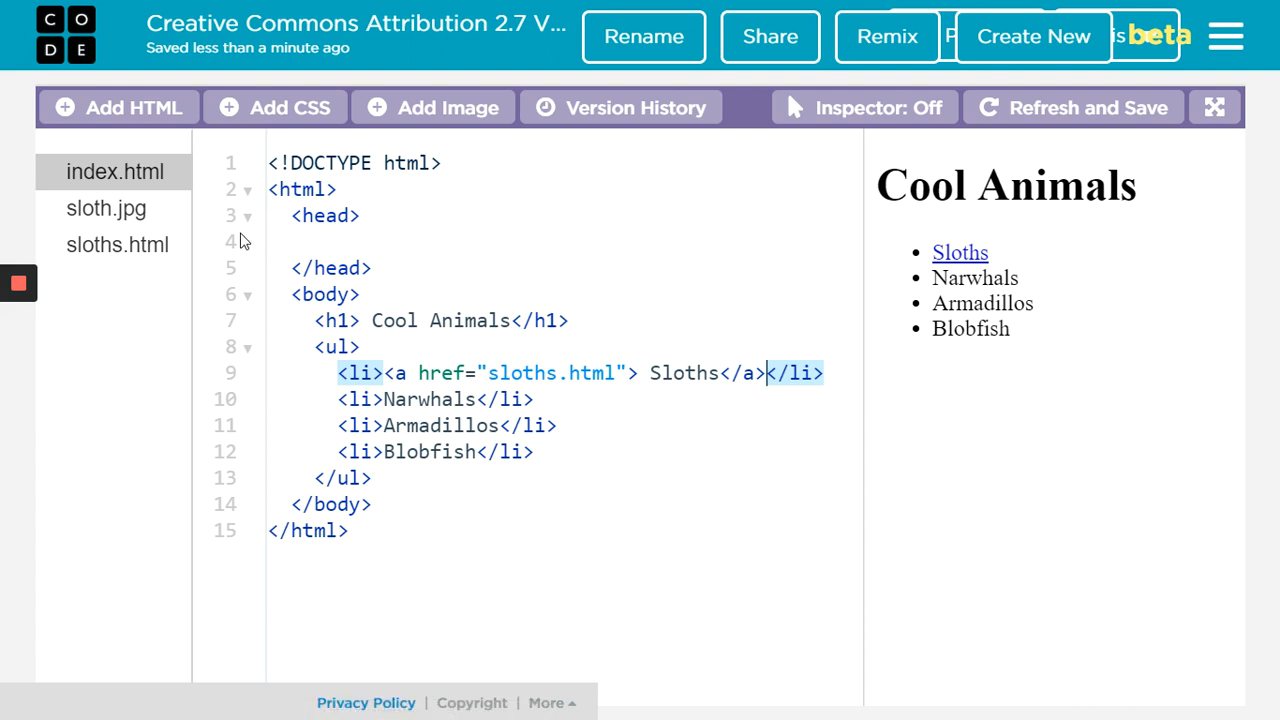
{"action": "mouse_move", "coordinate": [269, 148]}
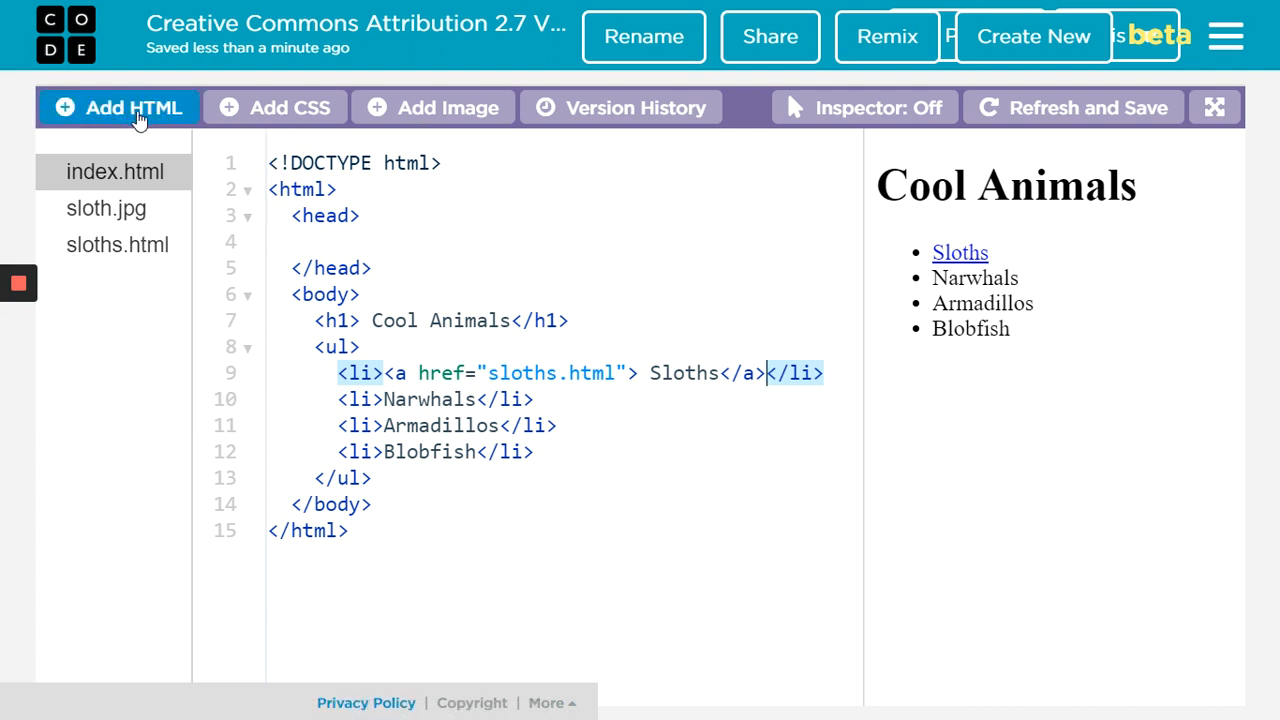
{"action": "mouse_move", "coordinate": [120, 108]}
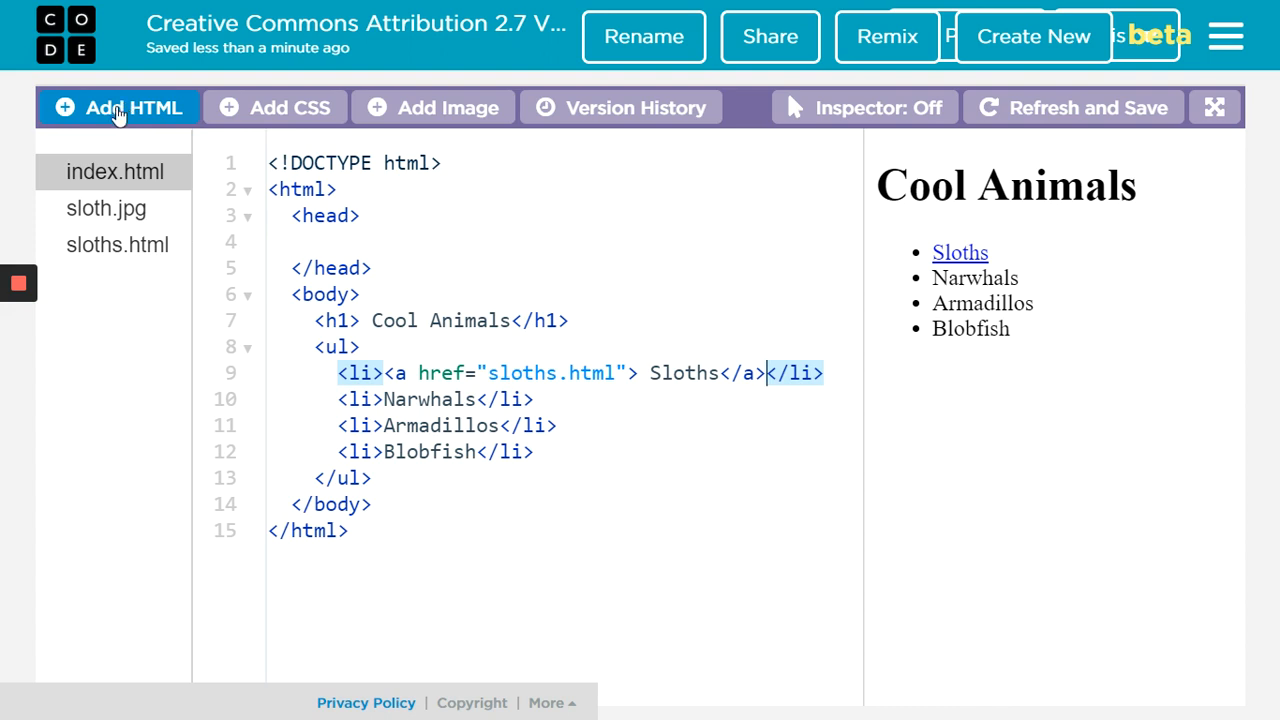
Add a new HTML page to the project and bring up its file options to rename it narwhal.html
{"action": "left_click", "coordinate": [119, 107]}
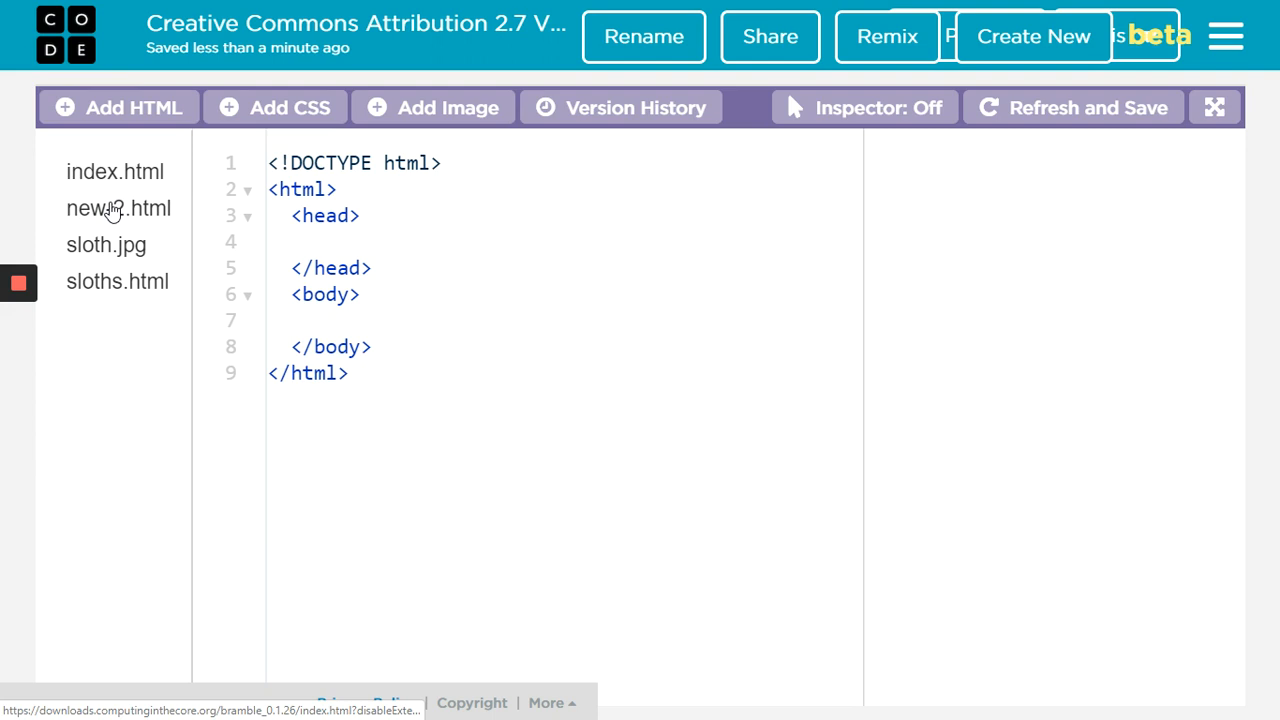
{"action": "right_click", "coordinate": [110, 208]}
{"action": "type", "text": "narwhal.html"}
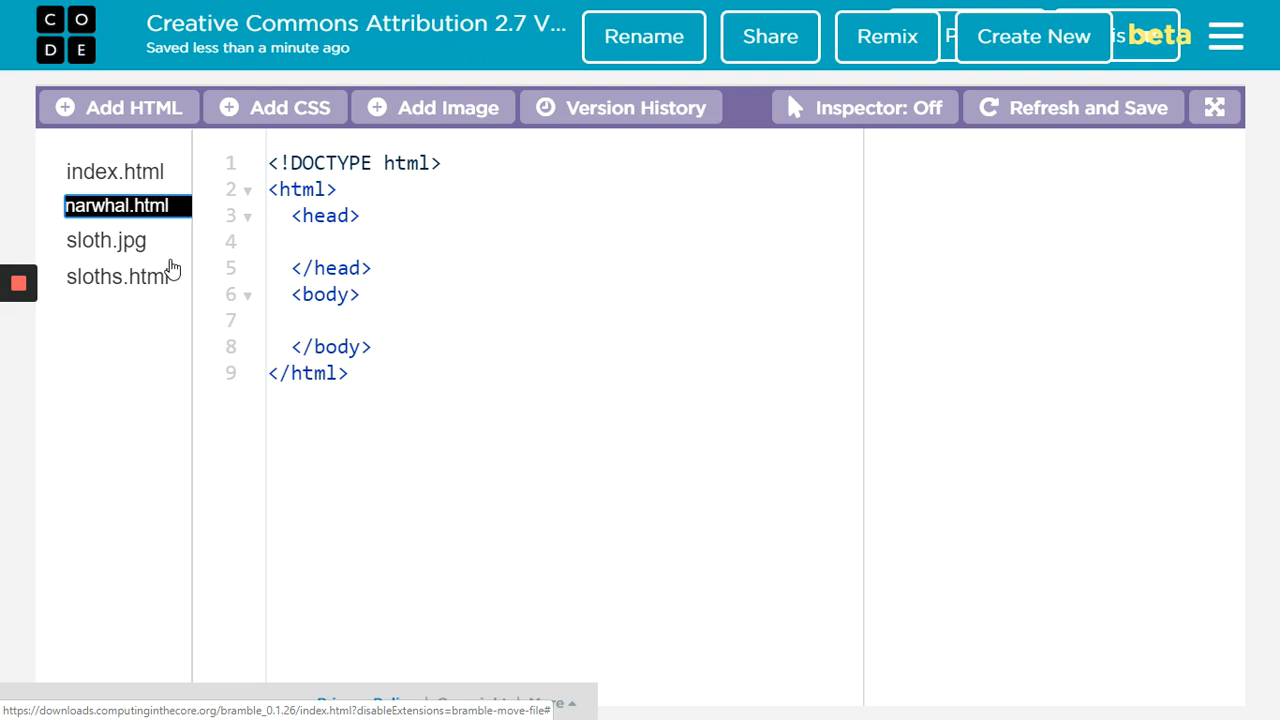
{"action": "mouse_move", "coordinate": [25, 237]}
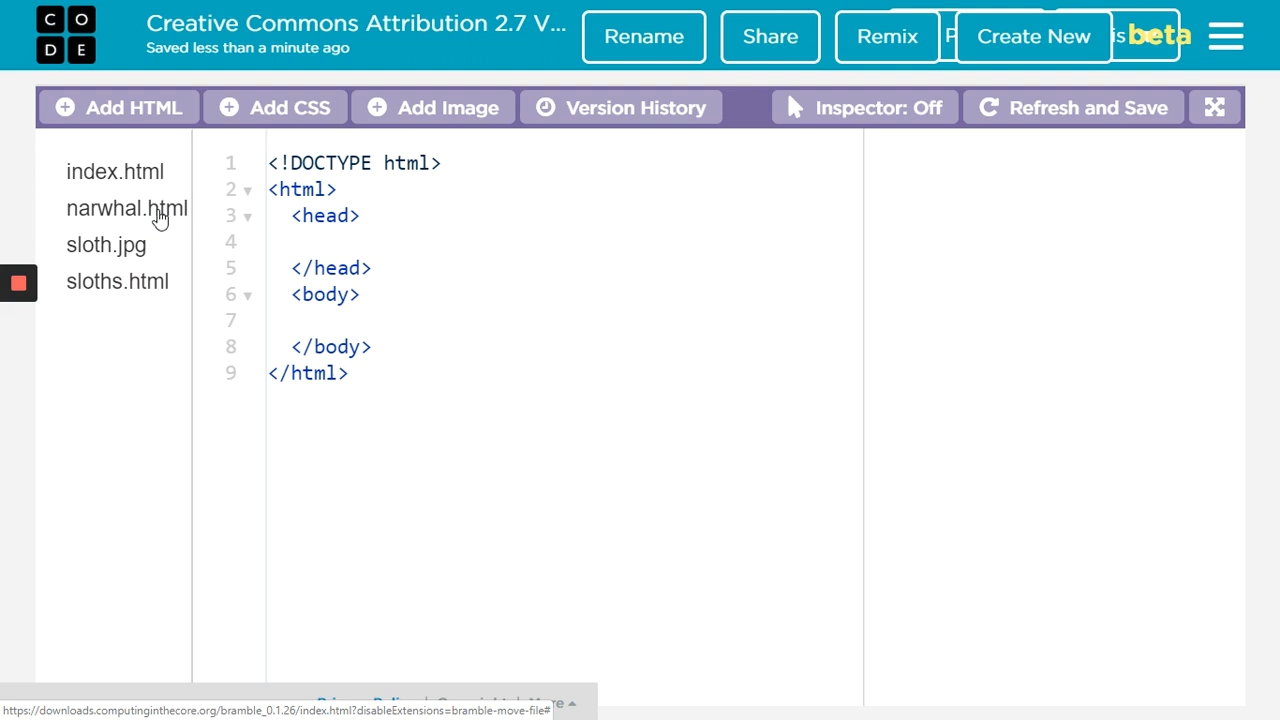
{"action": "mouse_move", "coordinate": [150, 215]}
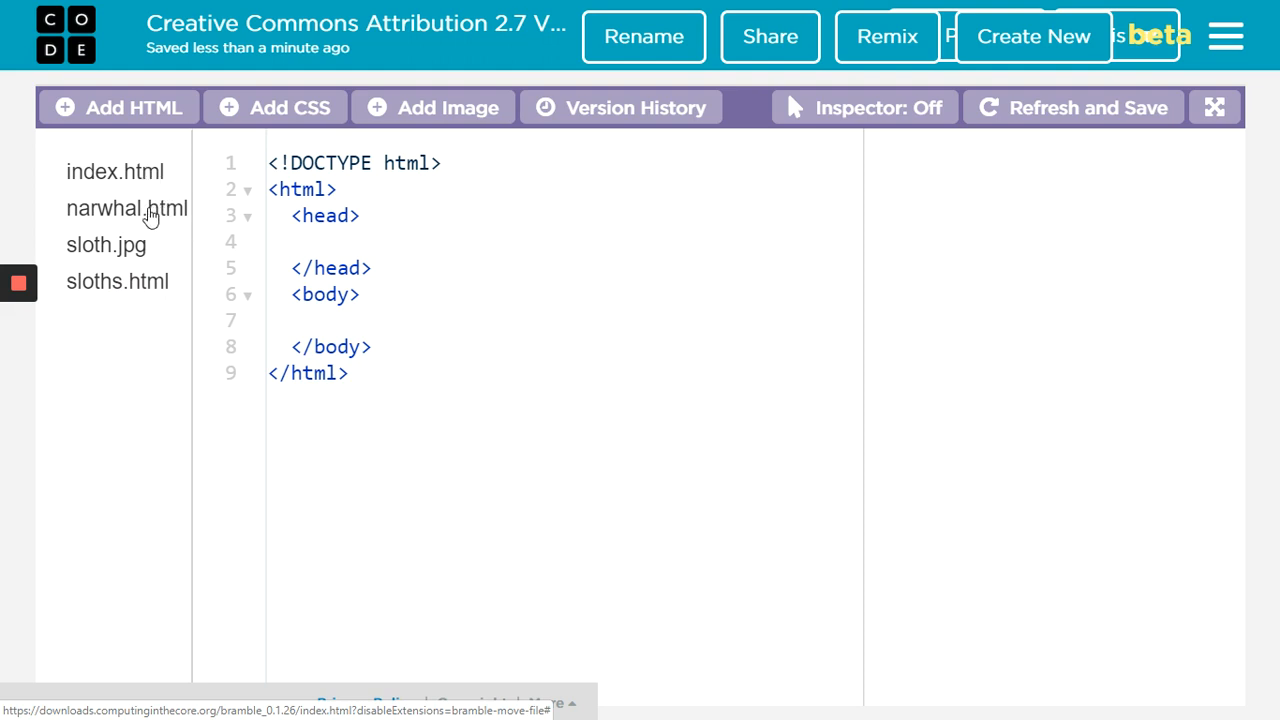
{"action": "mouse_move", "coordinate": [100, 253]}
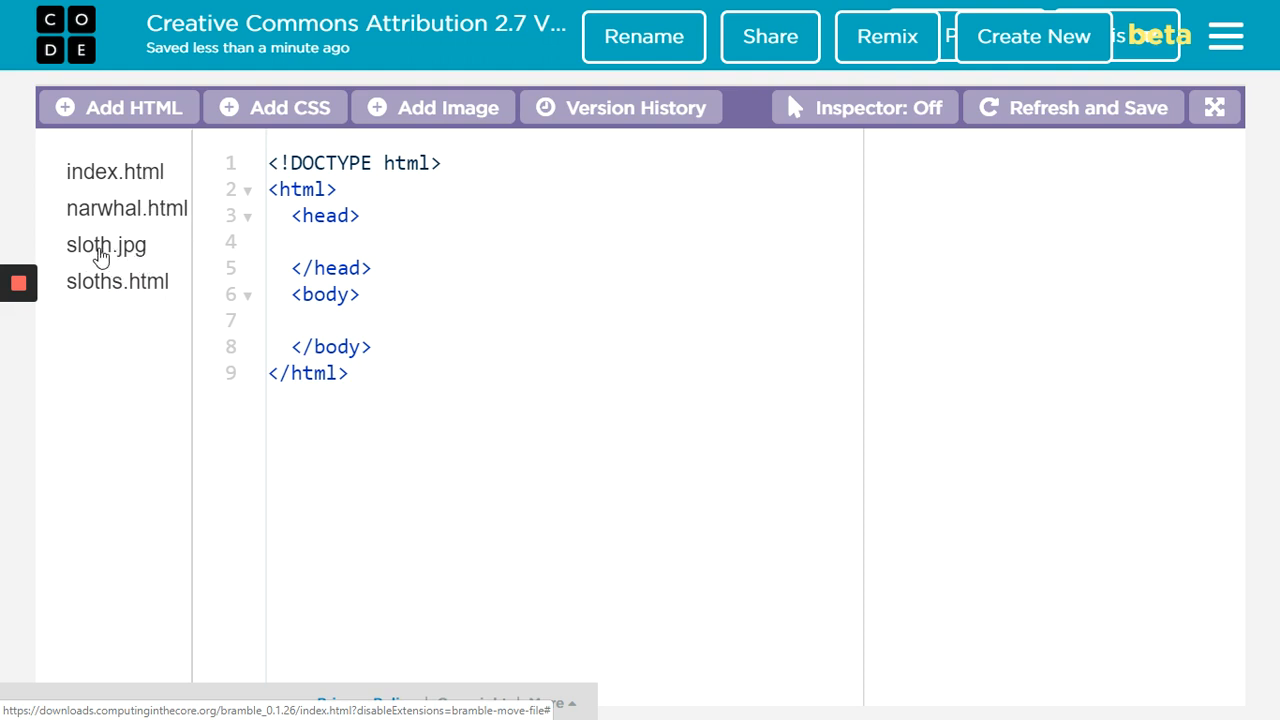
{"action": "mouse_move", "coordinate": [120, 208]}
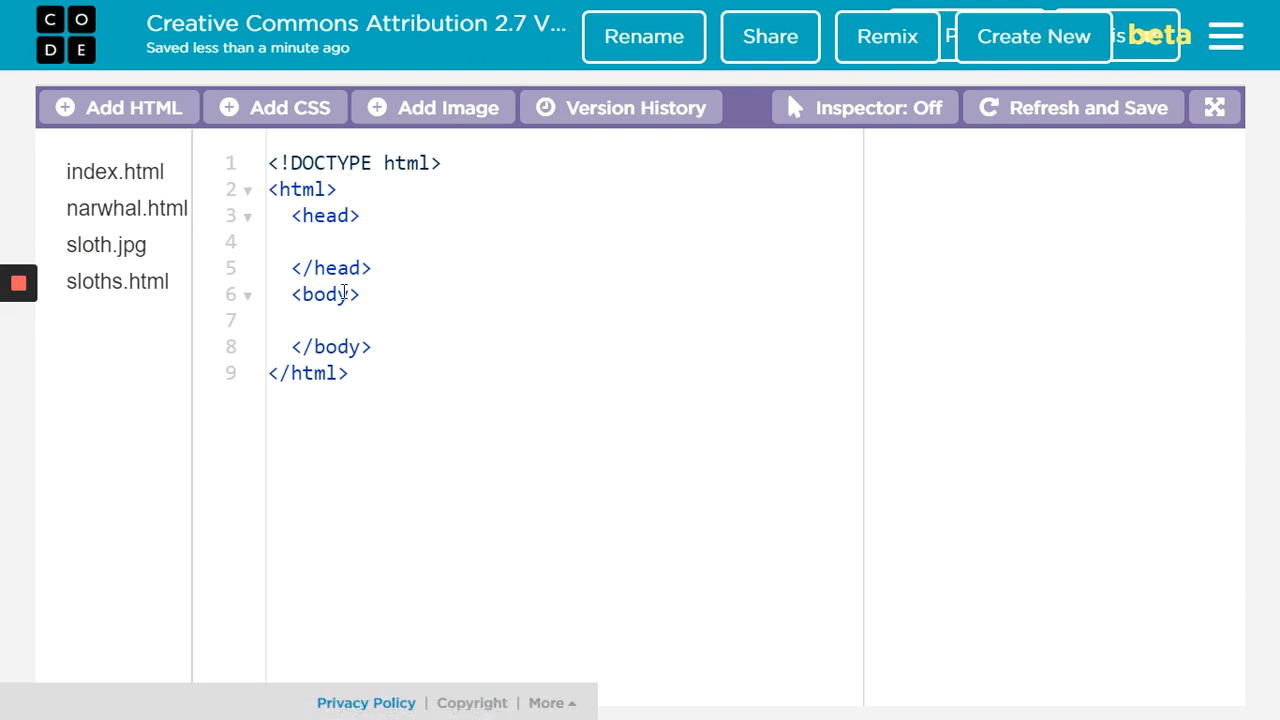
Write "Narwhals rock!" as the body text of the narwhal.html page
{"action": "left_click", "coordinate": [315, 318]}
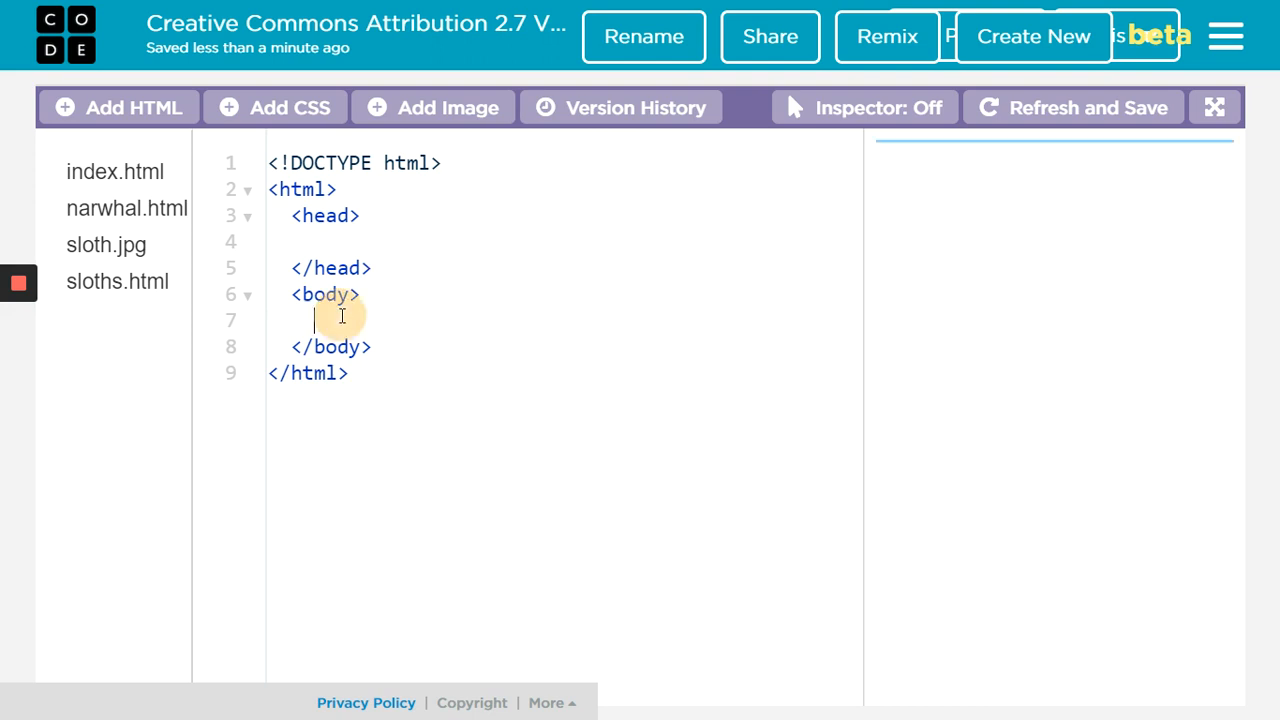
{"action": "type", "text": "Nar"}
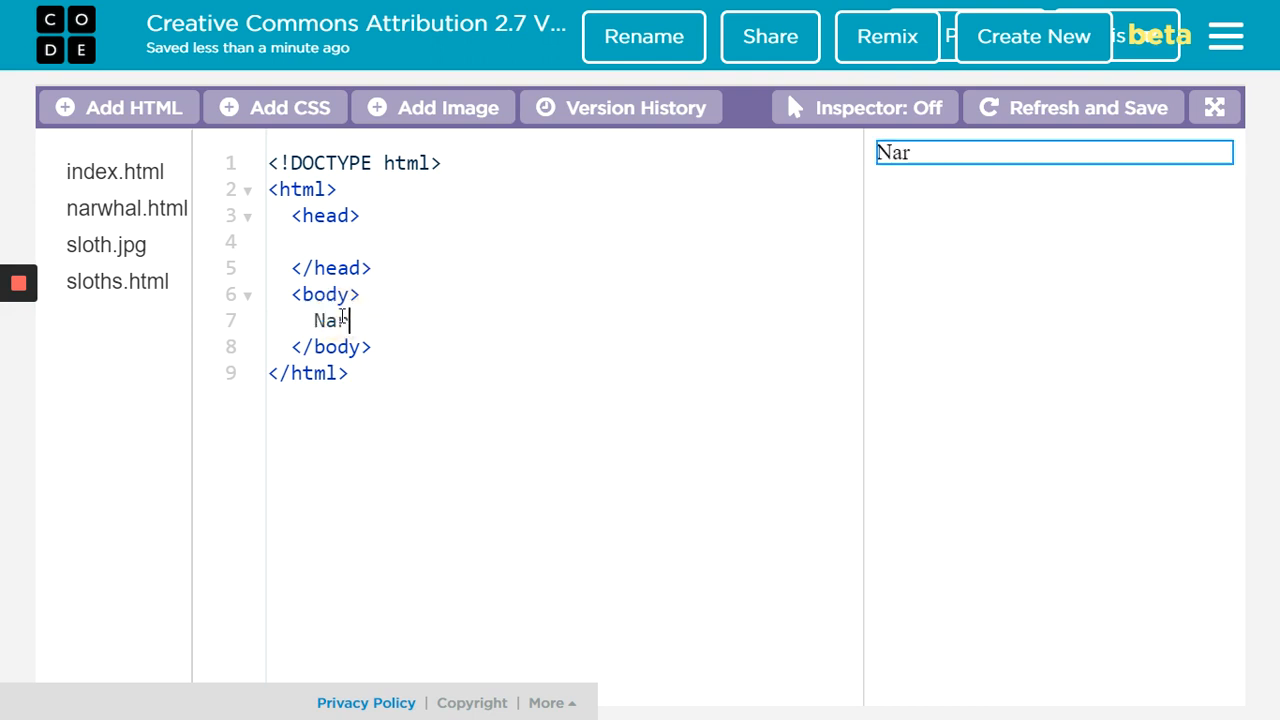
{"action": "type", "text": "wh"}
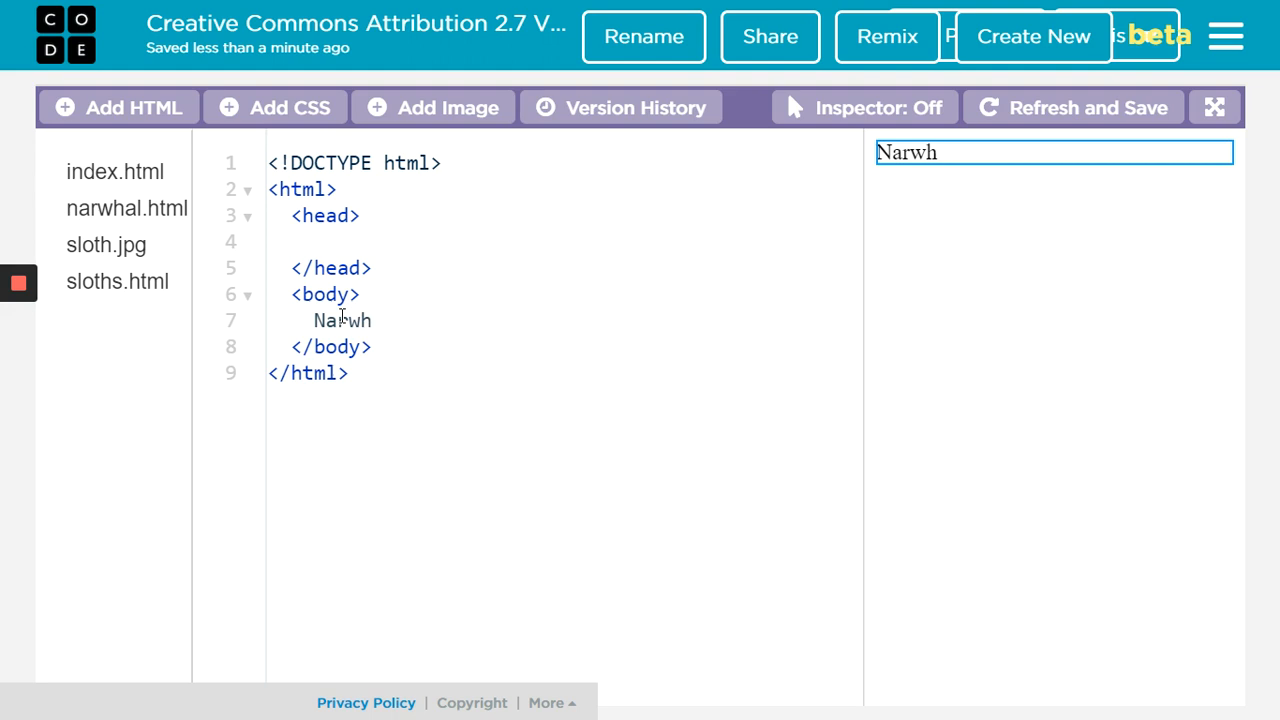
{"action": "type", "text": "als"}
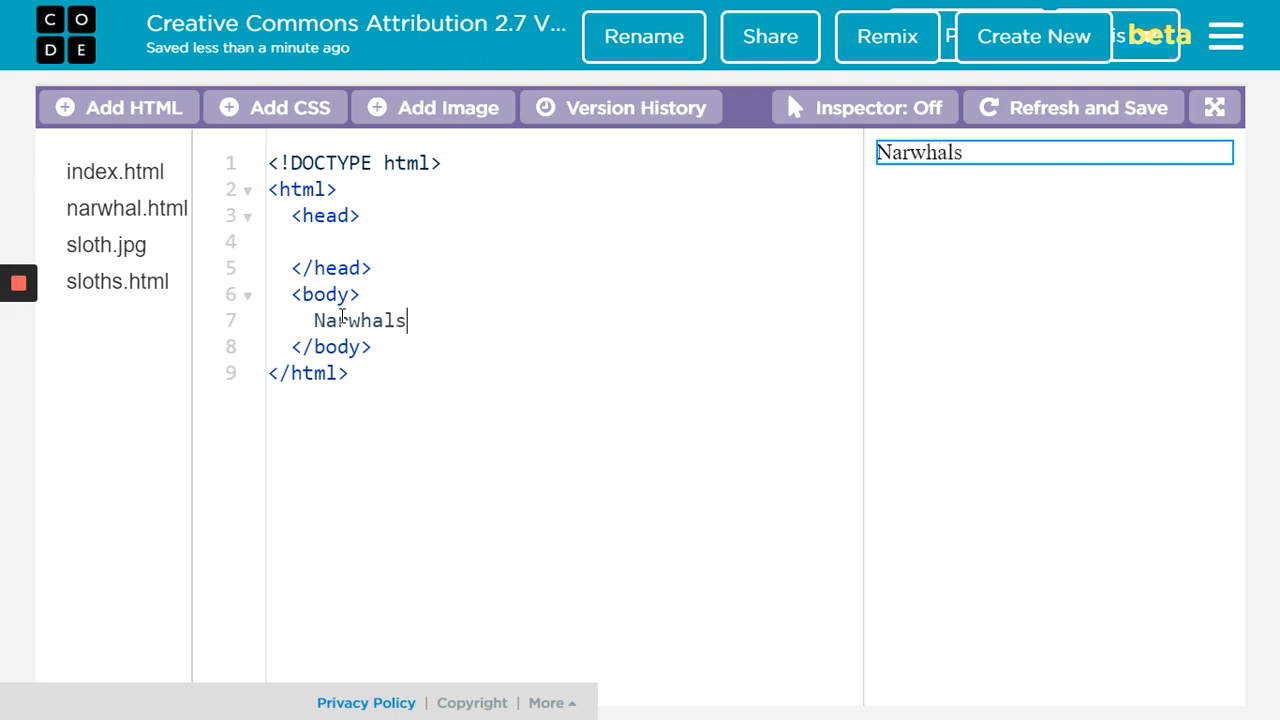
{"action": "type", "text": "rock!"}
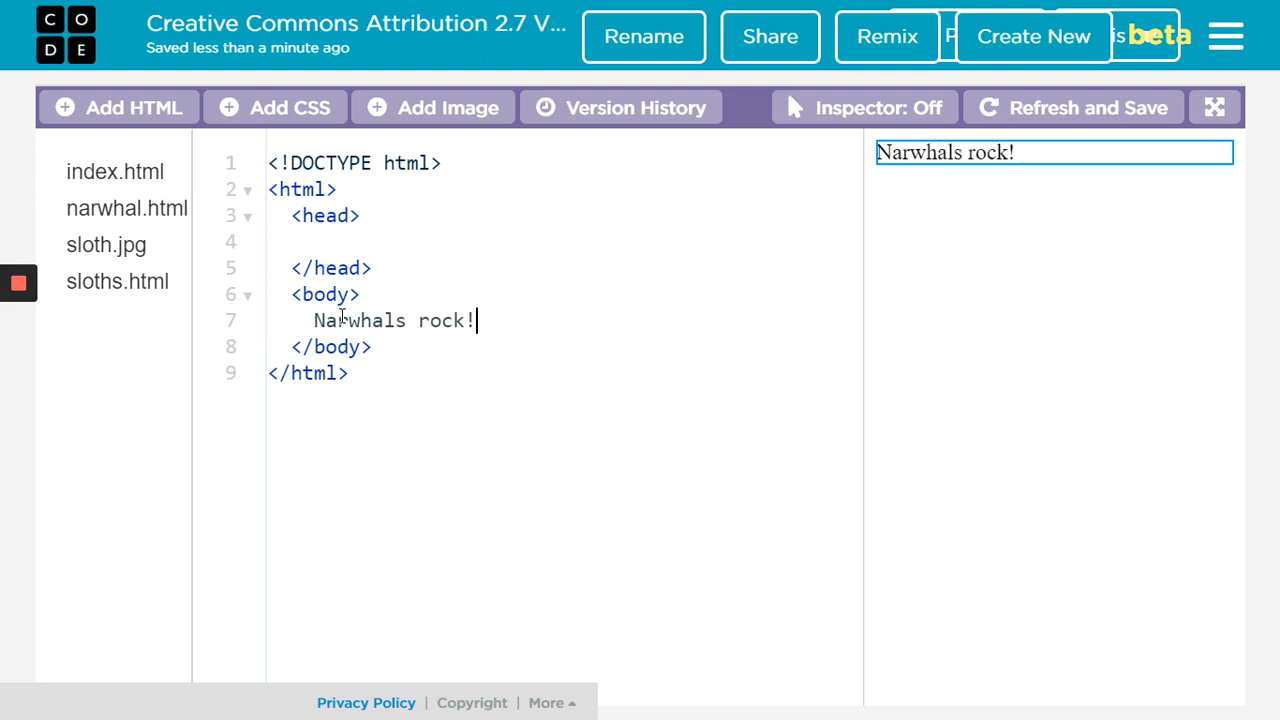
{"action": "mouse_move", "coordinate": [115, 171]}
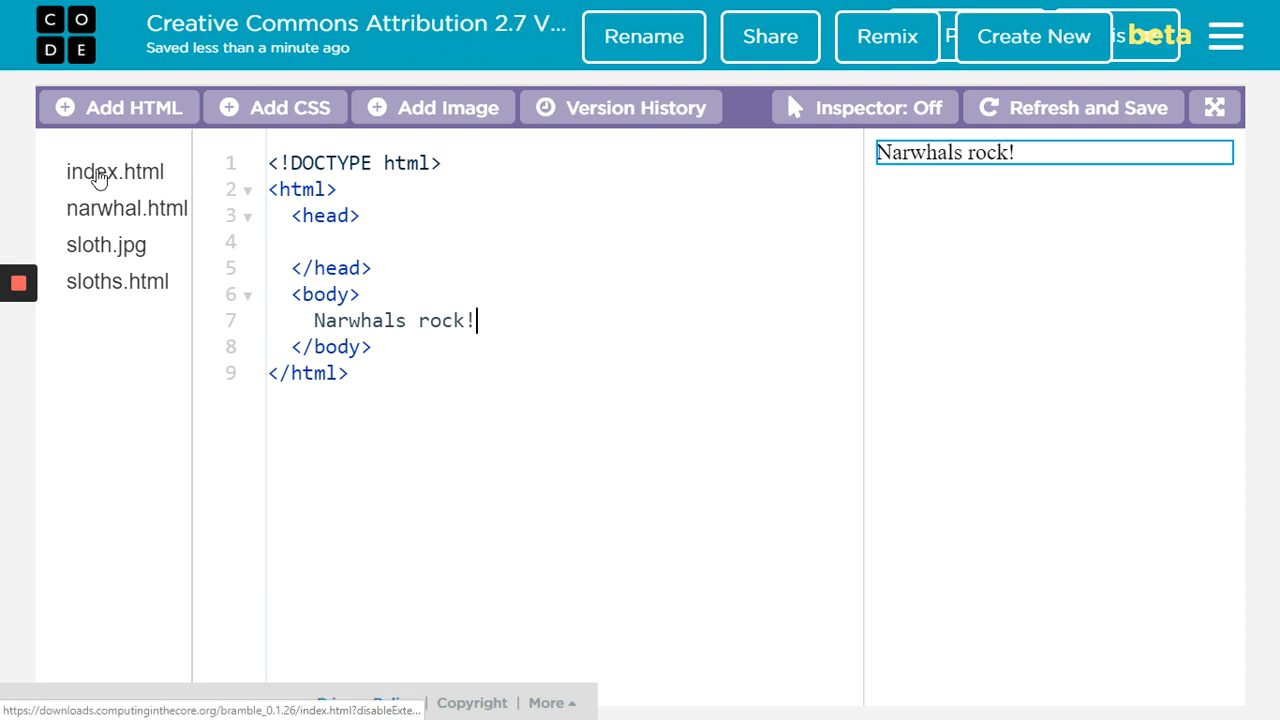
On the Cool Animals index page, start an <a> tag with narwhal.html as its href
{"action": "left_click", "coordinate": [114, 171]}
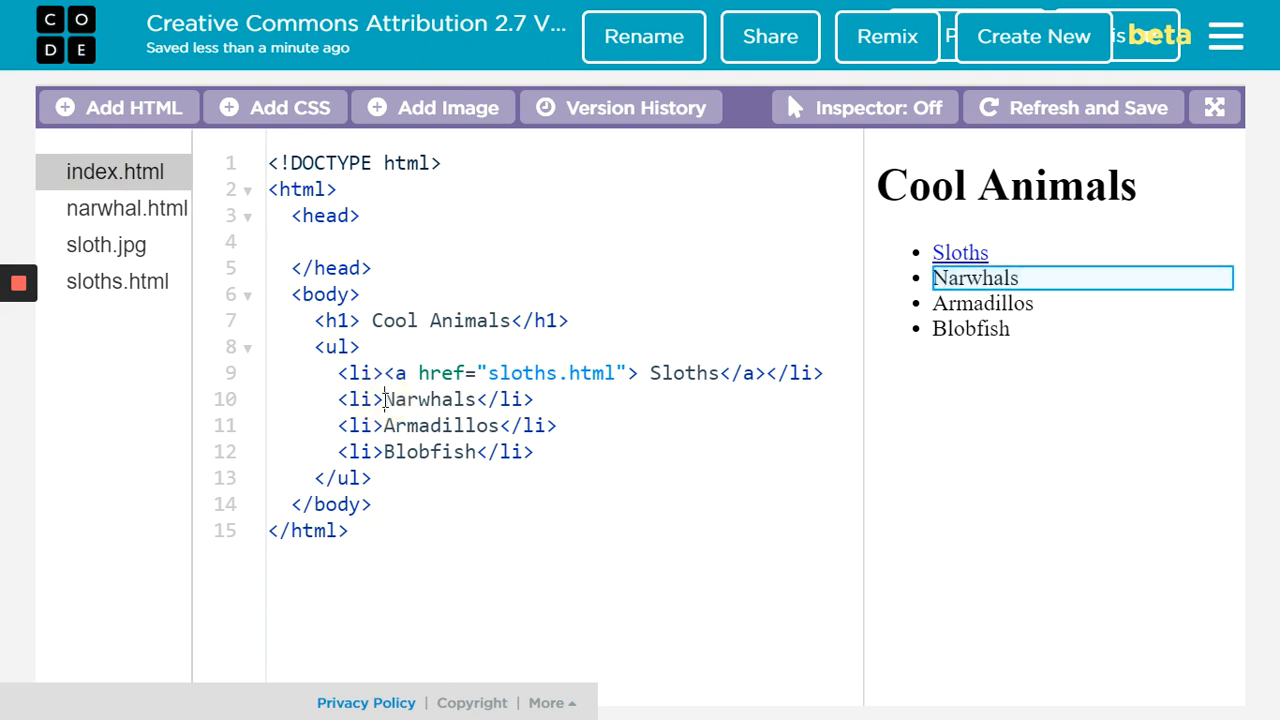
{"action": "type", "text": "a href="}
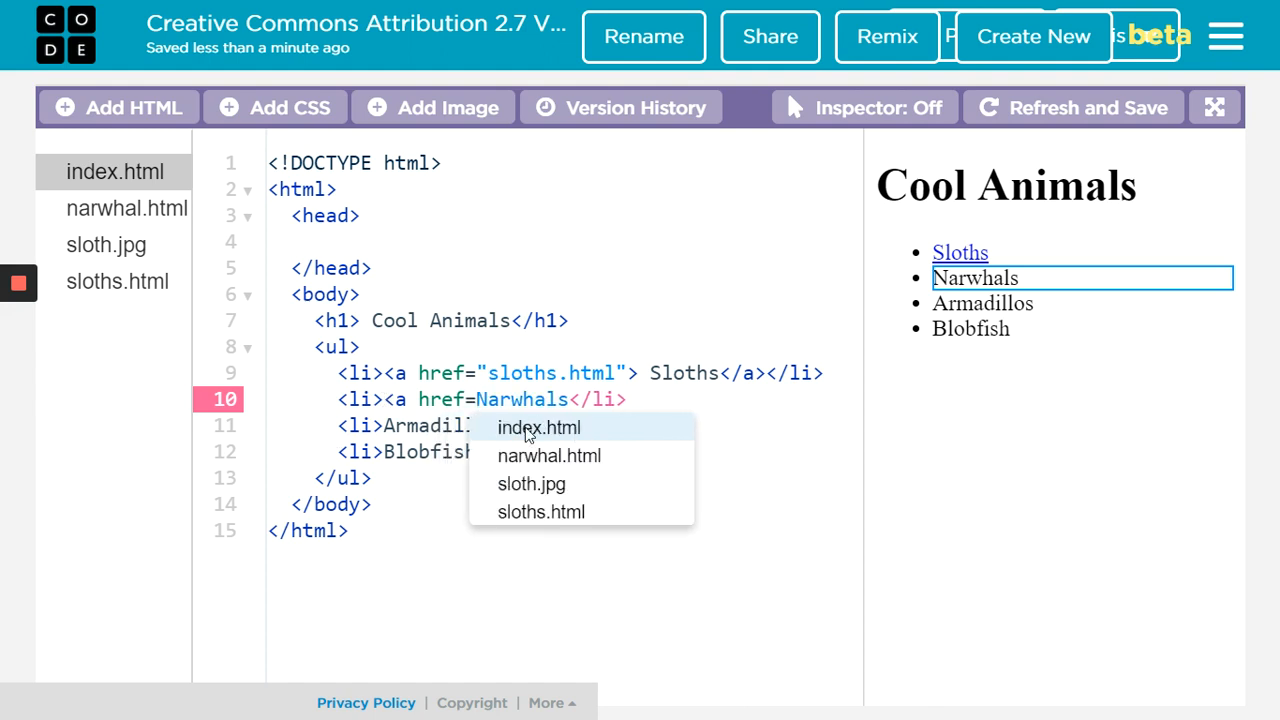
{"action": "mouse_move", "coordinate": [549, 455]}
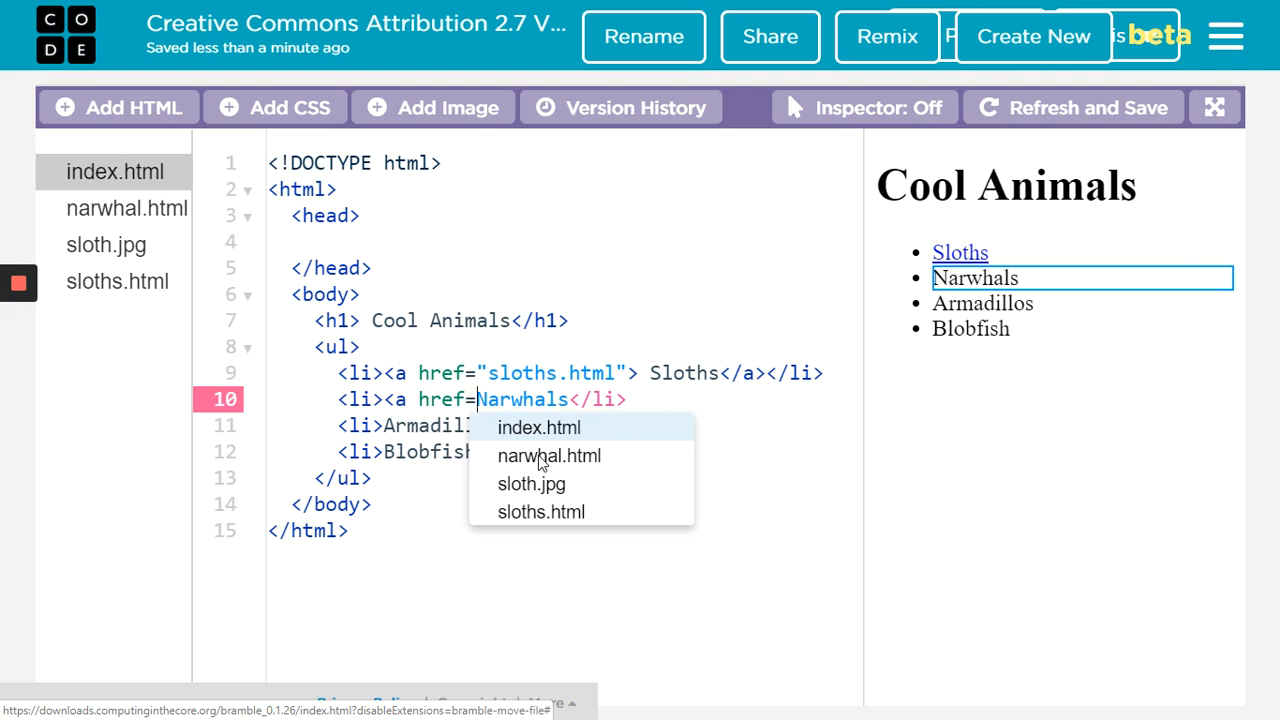
{"action": "left_click", "coordinate": [548, 455]}
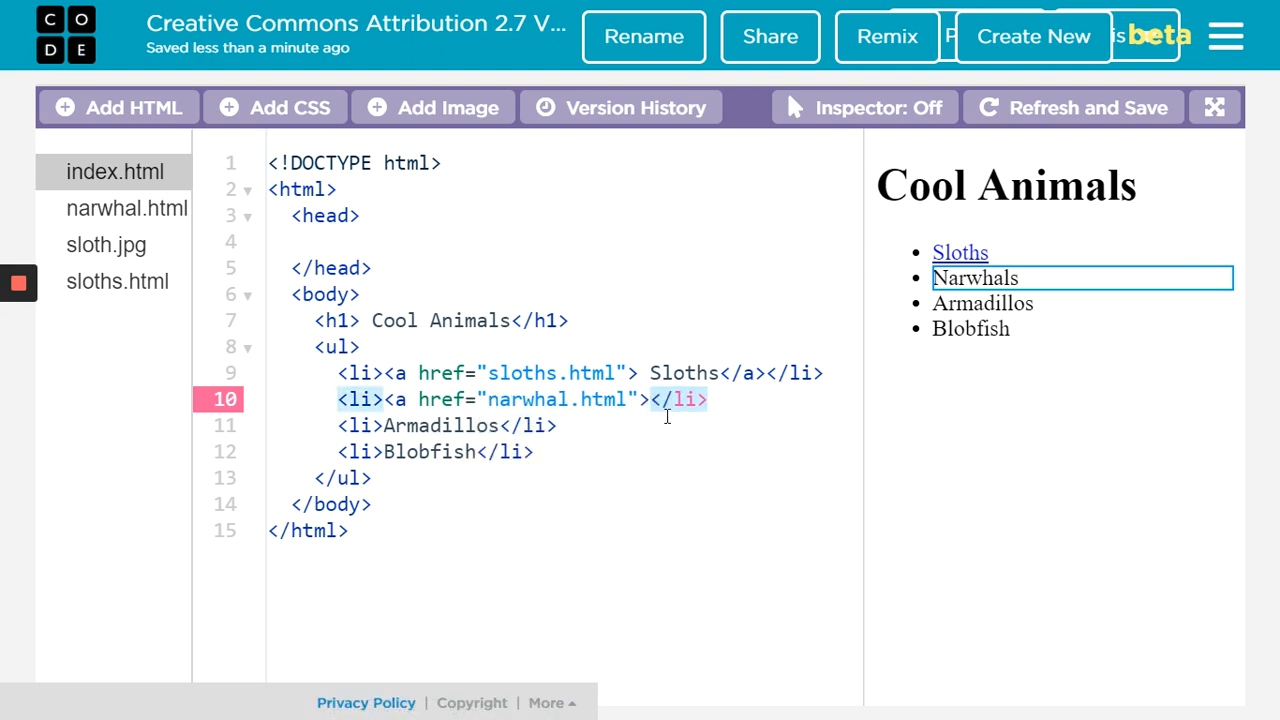
{"action": "mouse_move", "coordinate": [779, 445]}
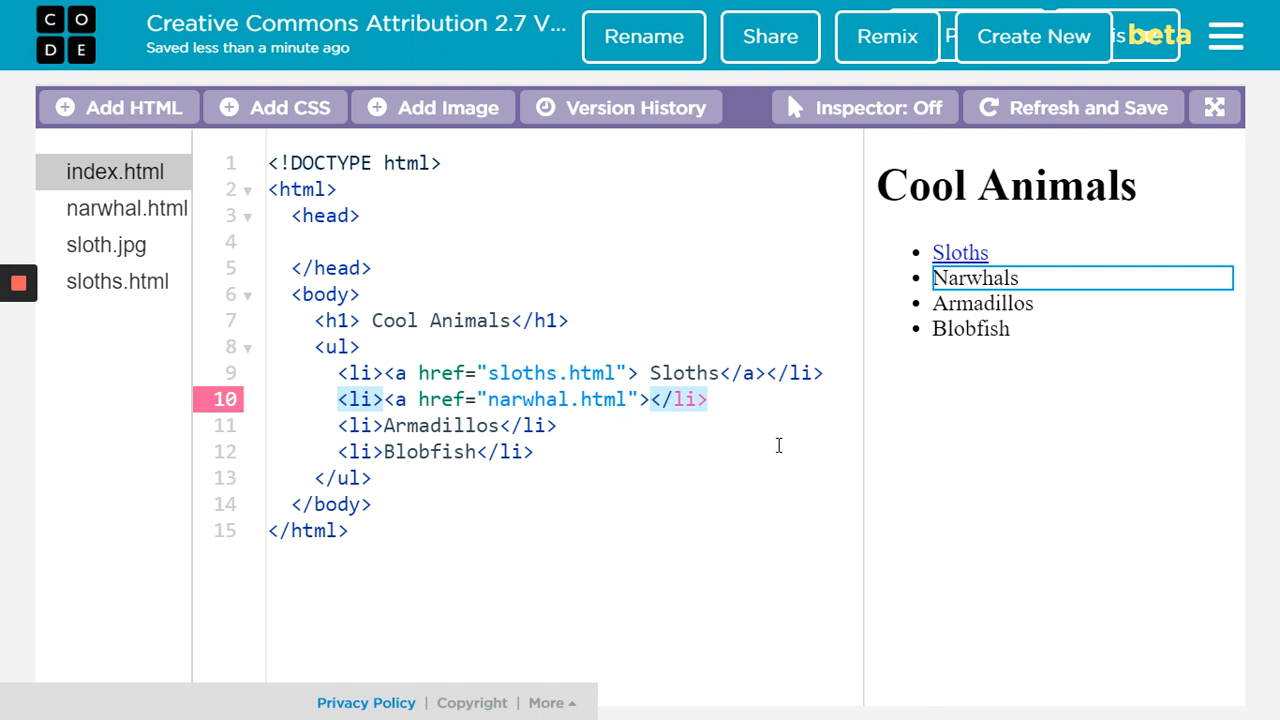
Place the Narwhals text inside the link so the list item points to narwhal.html
{"action": "left_click", "coordinate": [649, 399]}
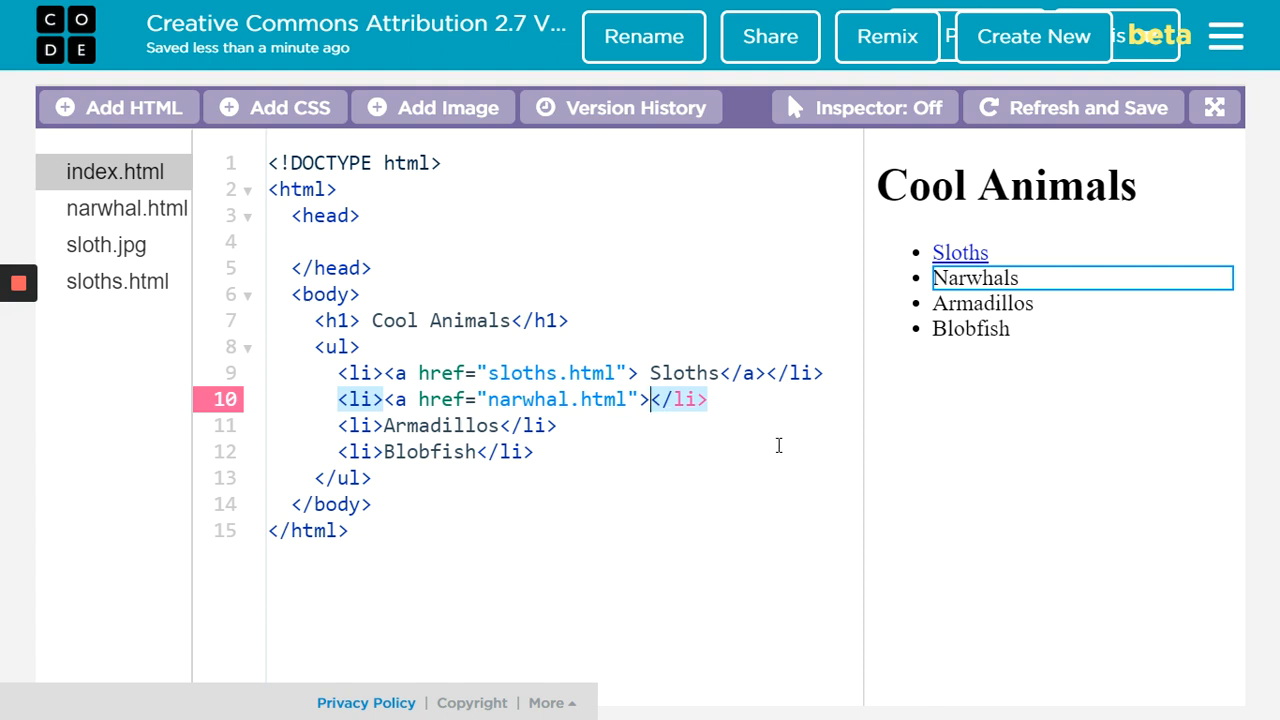
{"action": "type", "text": "Na"}
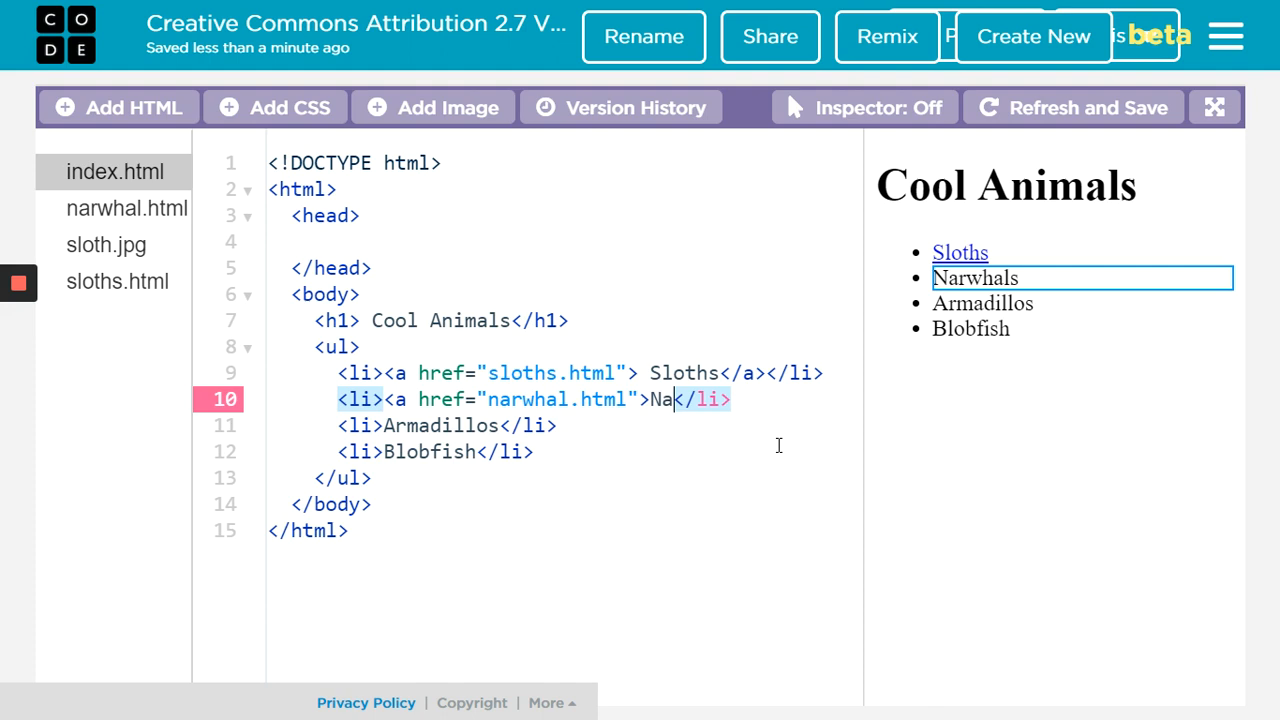
{"action": "type", "text": "rwhals"}
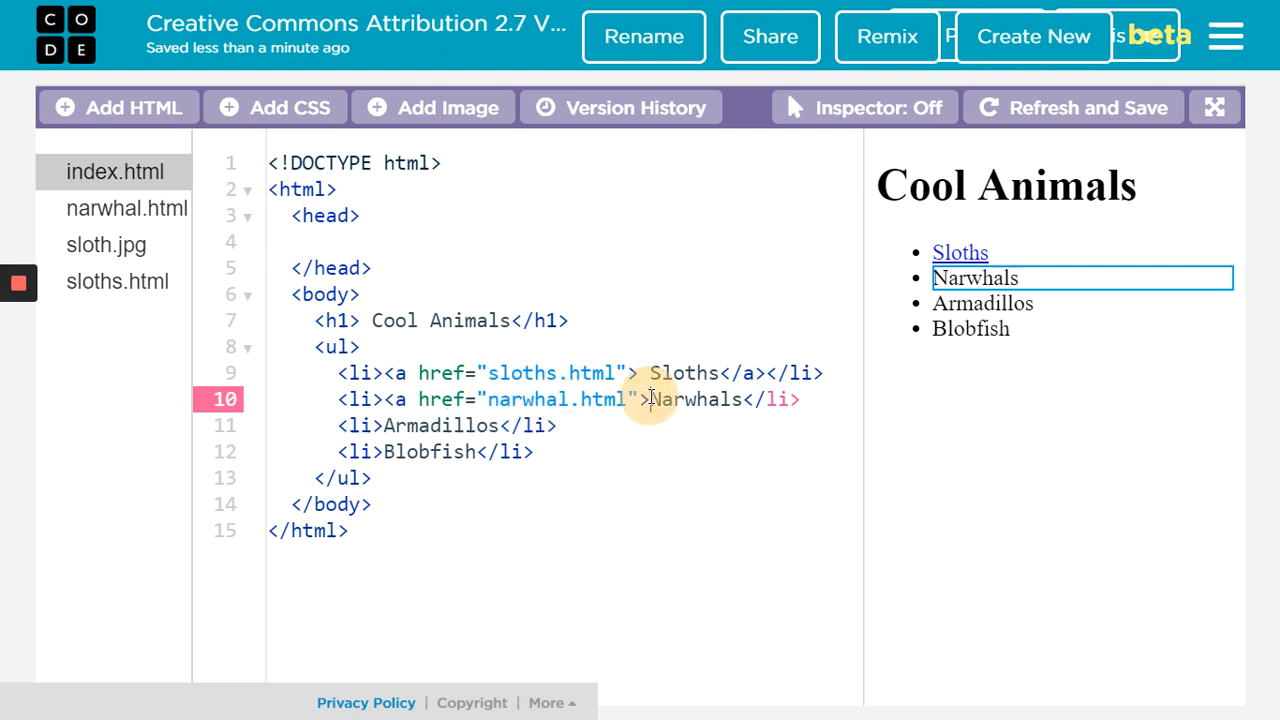
{"action": "double_click", "coordinate": [697, 399]}
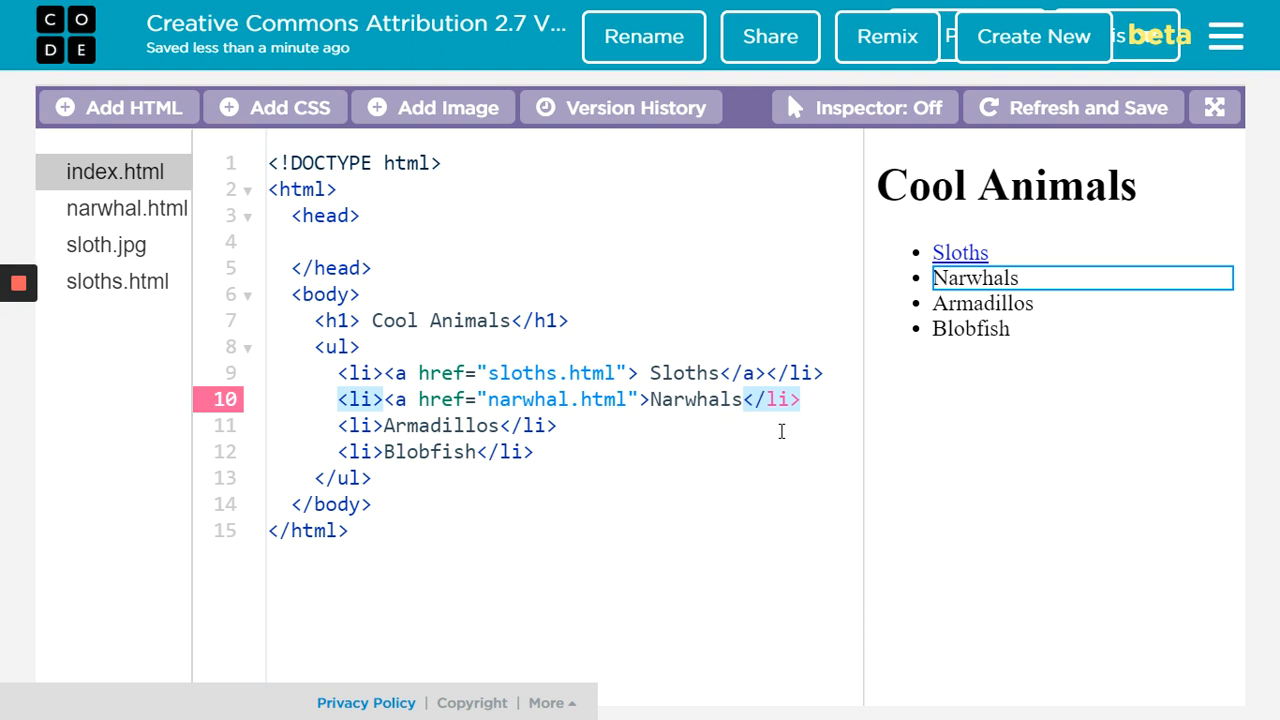
{"action": "mouse_move", "coordinate": [659, 469]}
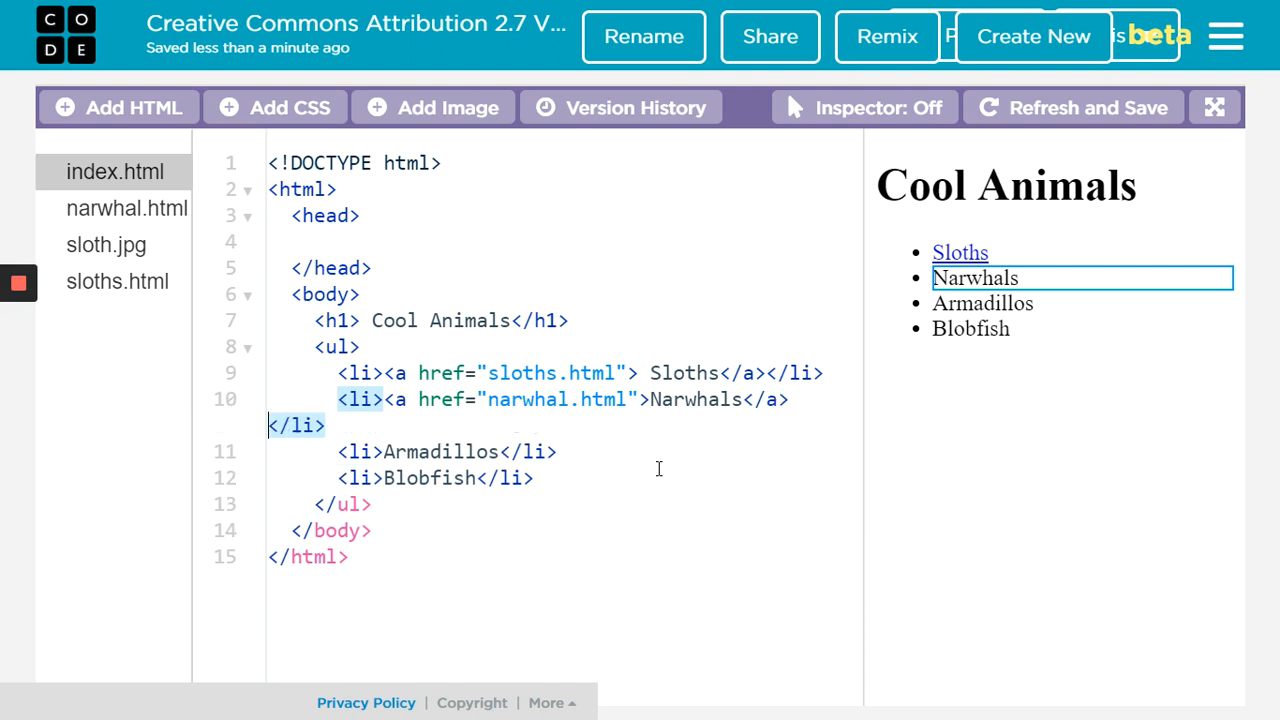
{"action": "mouse_move", "coordinate": [975, 278]}
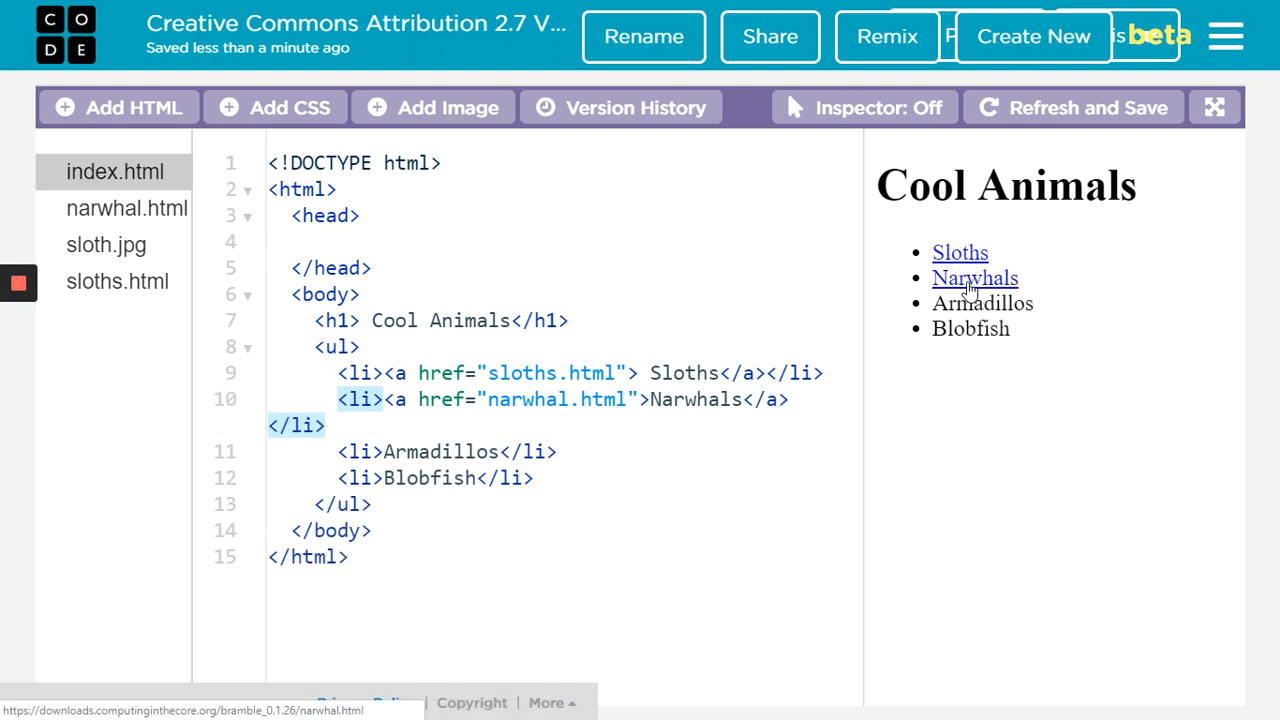
{"action": "left_click", "coordinate": [126, 208]}
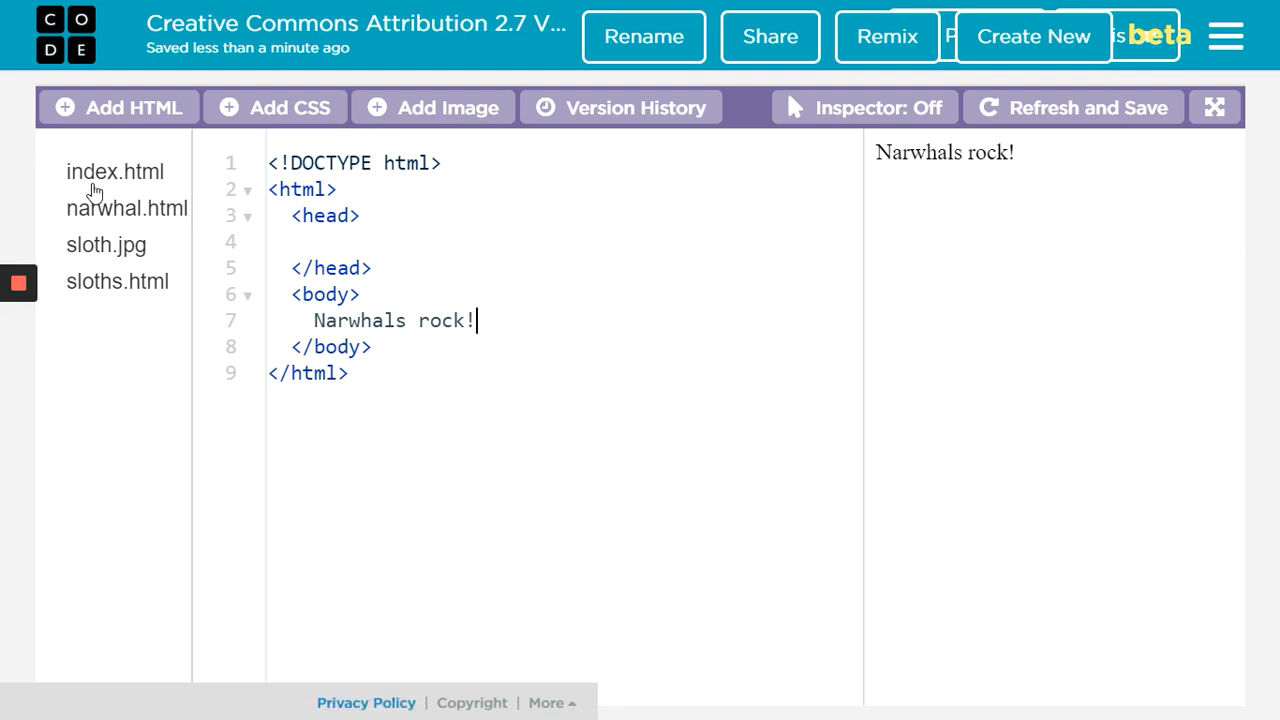
{"action": "left_click", "coordinate": [114, 171]}
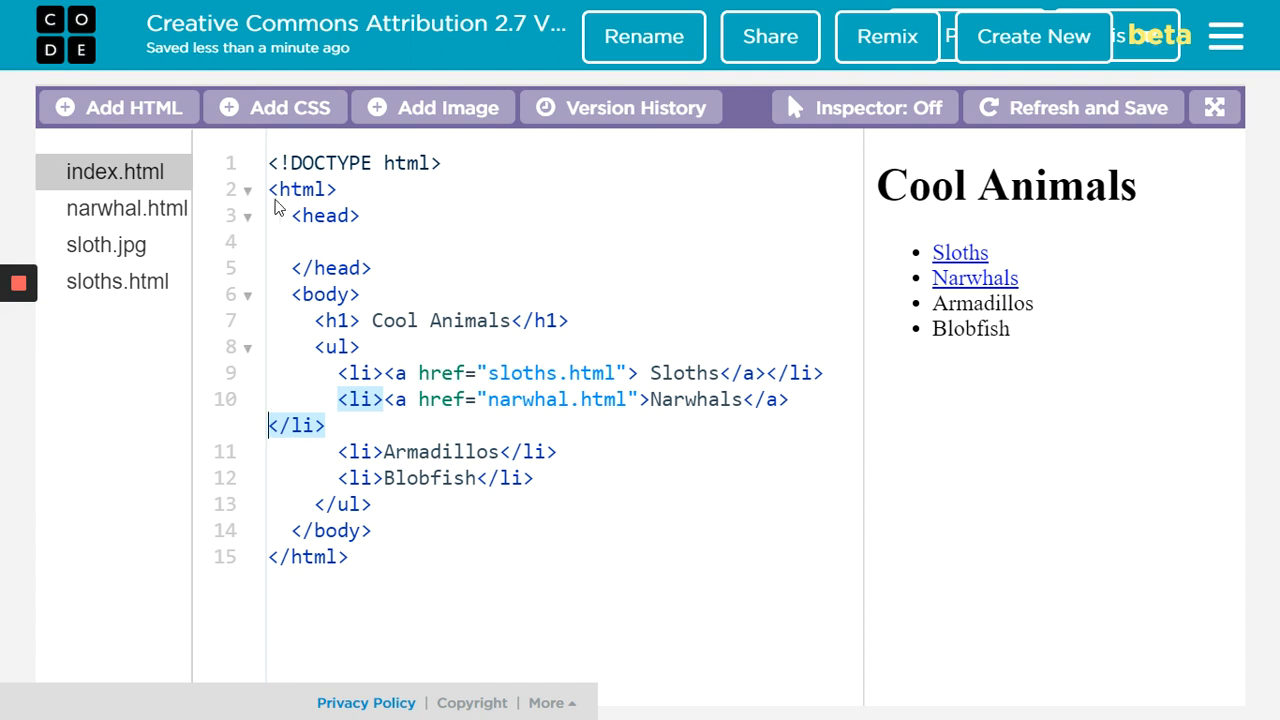
{"action": "mouse_move", "coordinate": [452, 382]}
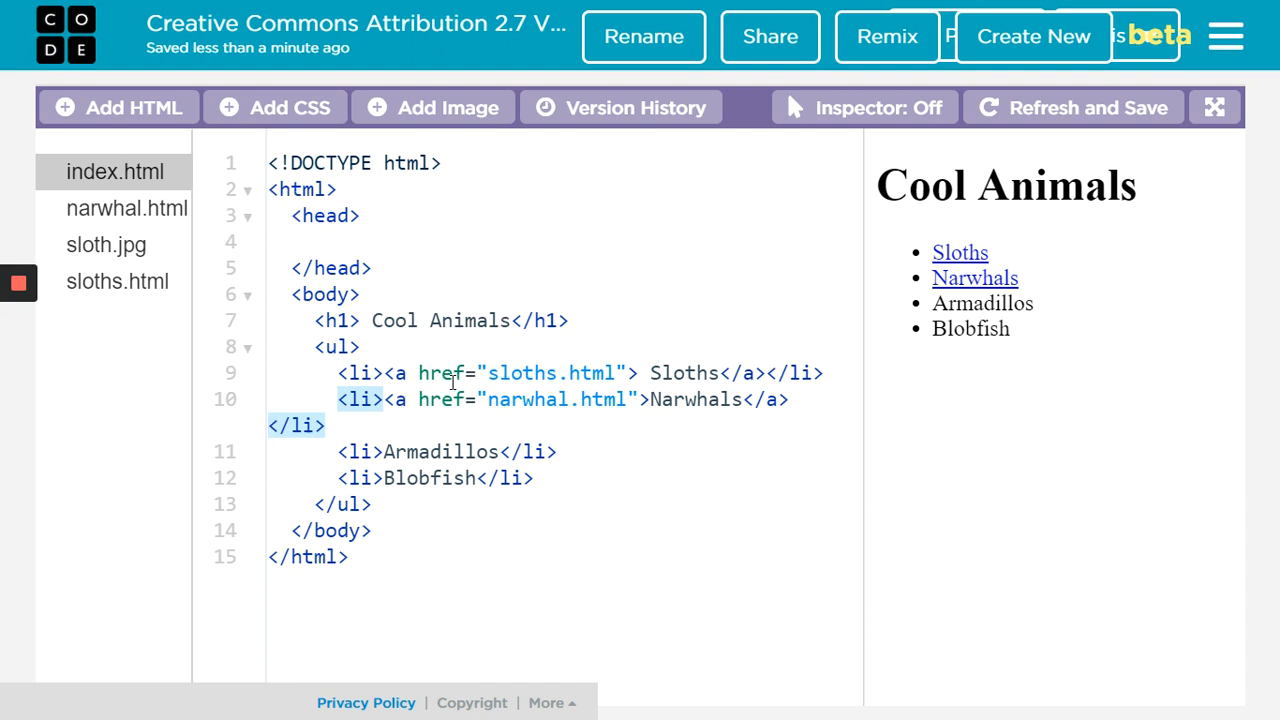
{"action": "left_click", "coordinate": [18, 284]}
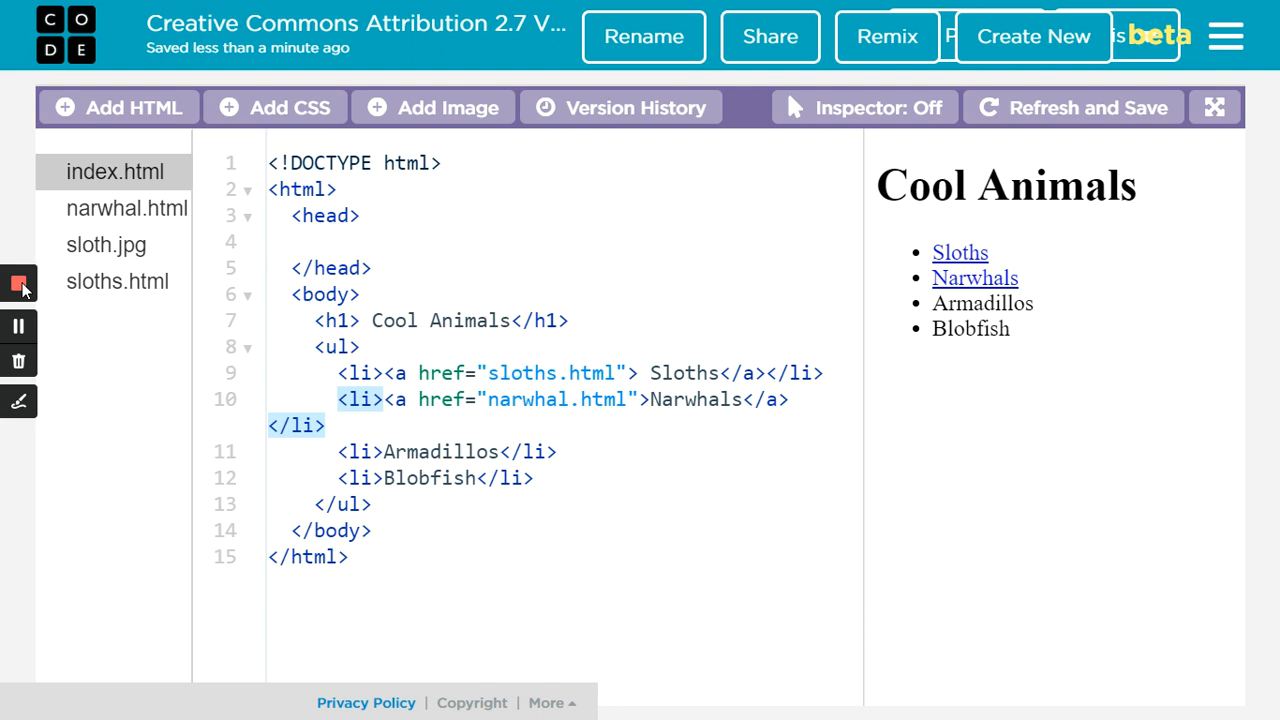